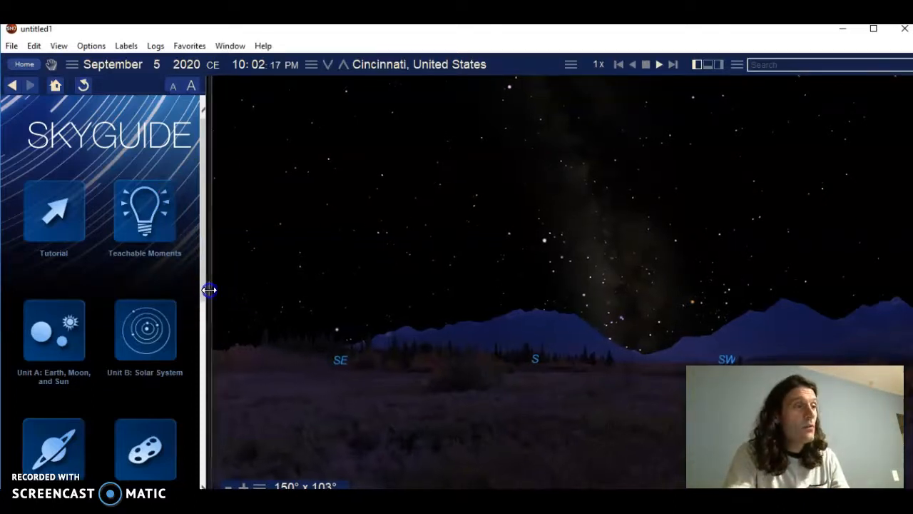
Step: Narrow the SkyGuide pane so the southern-horizon sky view fills most of the window
{"action": "left_click_drag", "start_coordinate": [207, 291], "coordinate": [148, 291]}
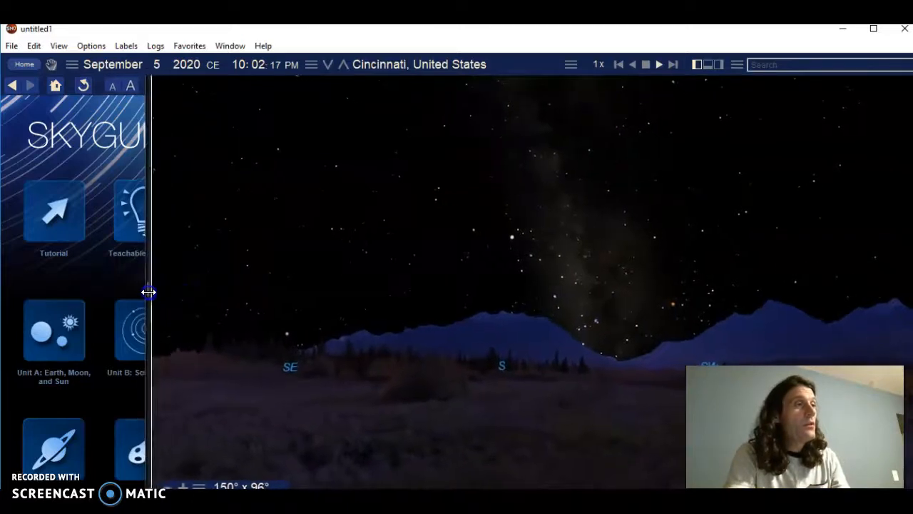
{"action": "left_click_drag", "start_coordinate": [149, 293], "coordinate": [95, 295]}
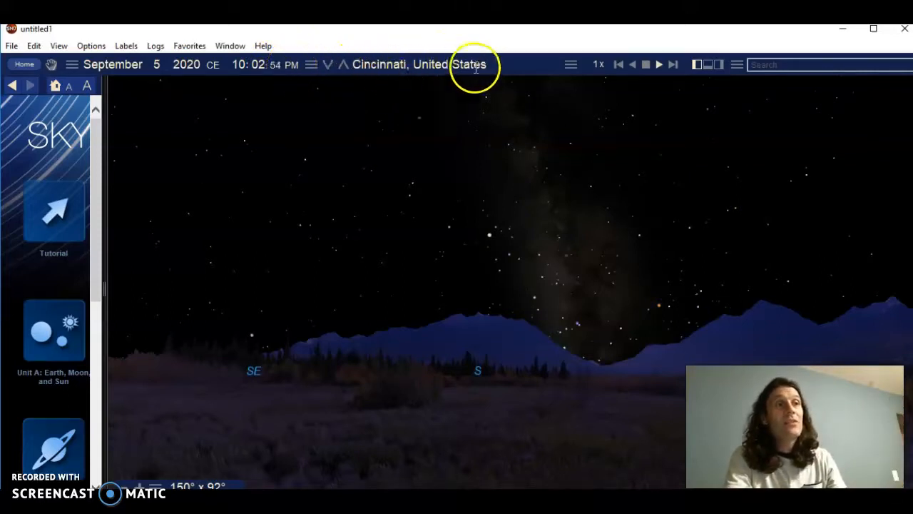
{"action": "mouse_move", "coordinate": [385, 174]}
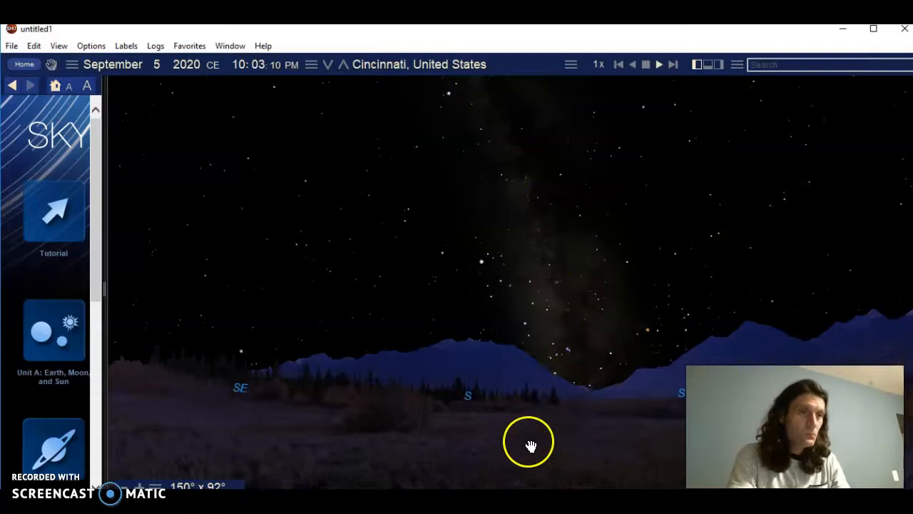
Step: Nudge along the southern horizon and read, then dismiss, the detail readout for 18 Sagittarii
{"action": "left_click_drag", "start_coordinate": [531, 443], "coordinate": [520, 356]}
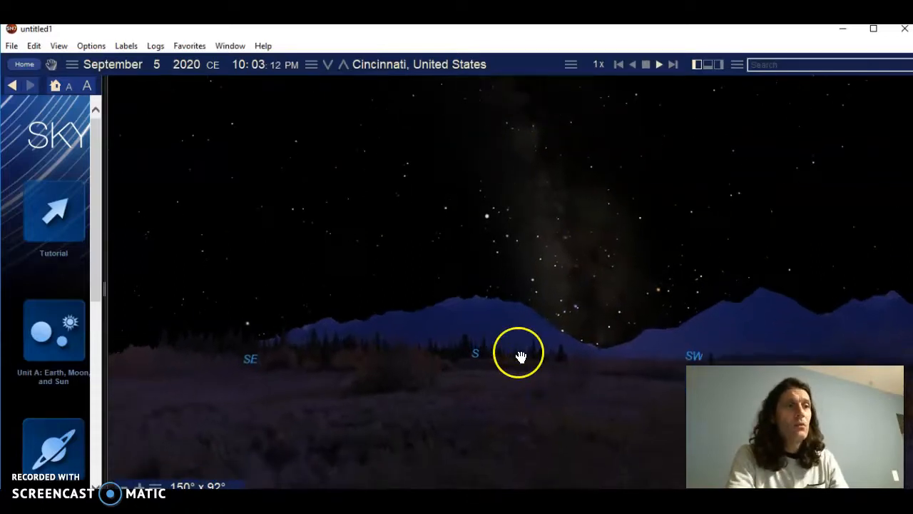
{"action": "left_click", "coordinate": [659, 293]}
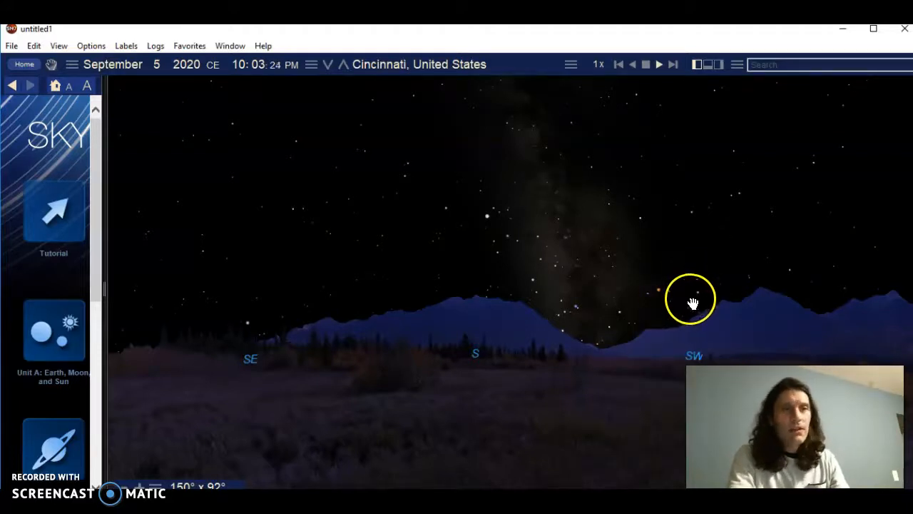
{"action": "left_click", "coordinate": [691, 299]}
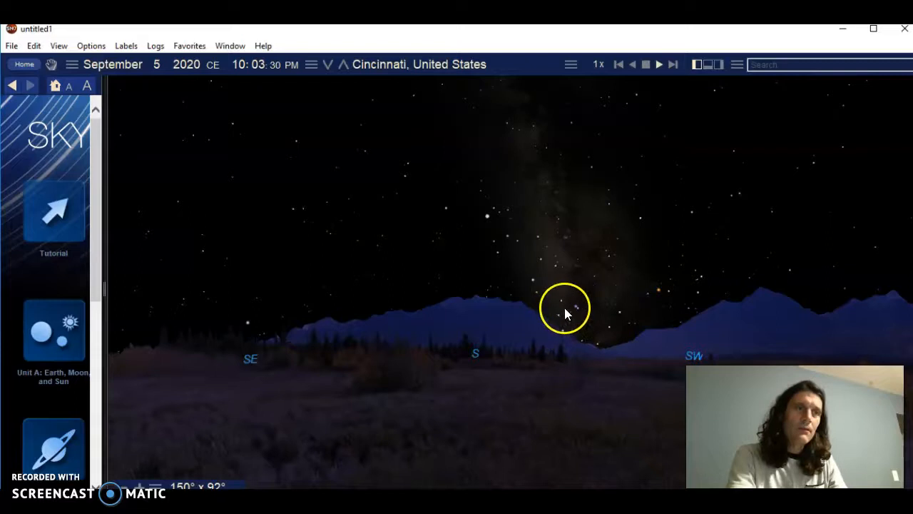
{"action": "mouse_move", "coordinate": [621, 335]}
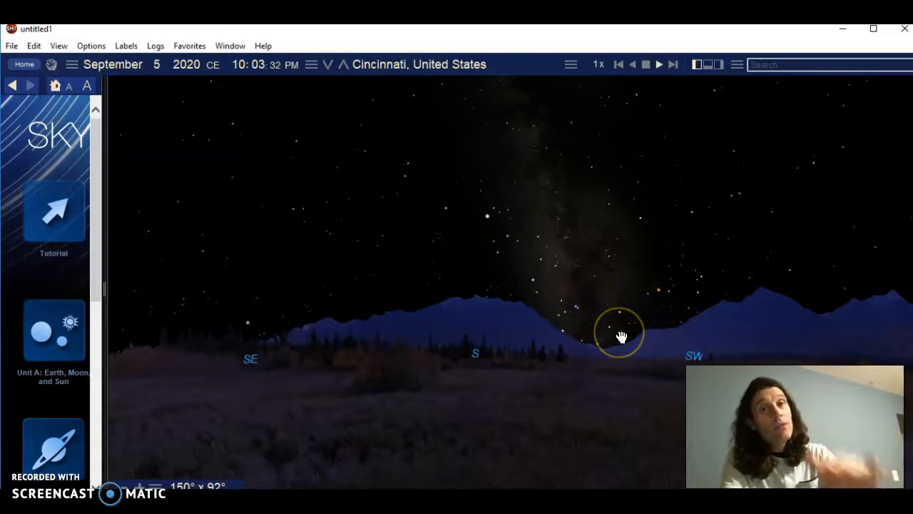
{"action": "mouse_move", "coordinate": [611, 327]}
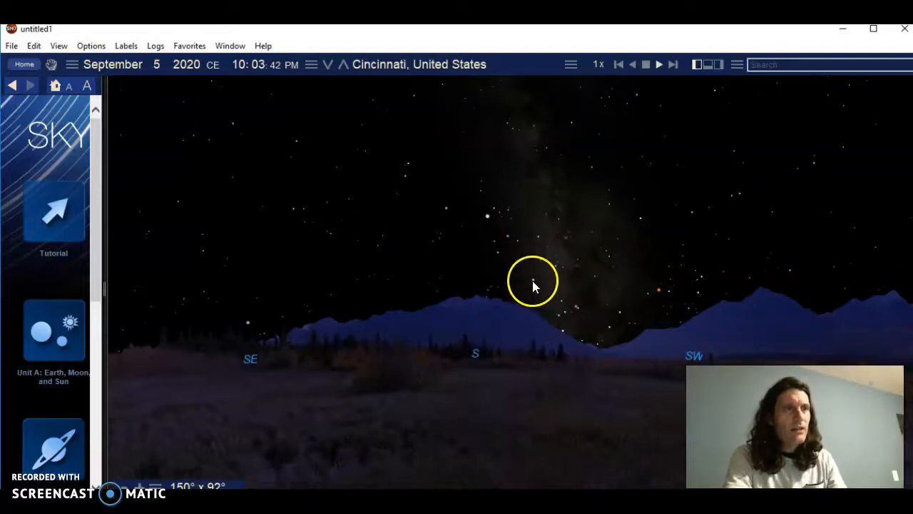
{"action": "mouse_move", "coordinate": [519, 242]}
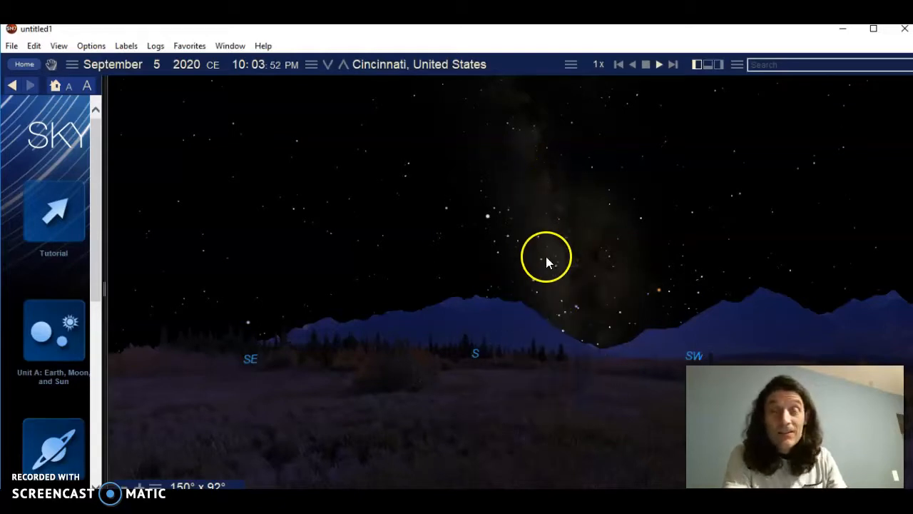
{"action": "left_click", "coordinate": [499, 252]}
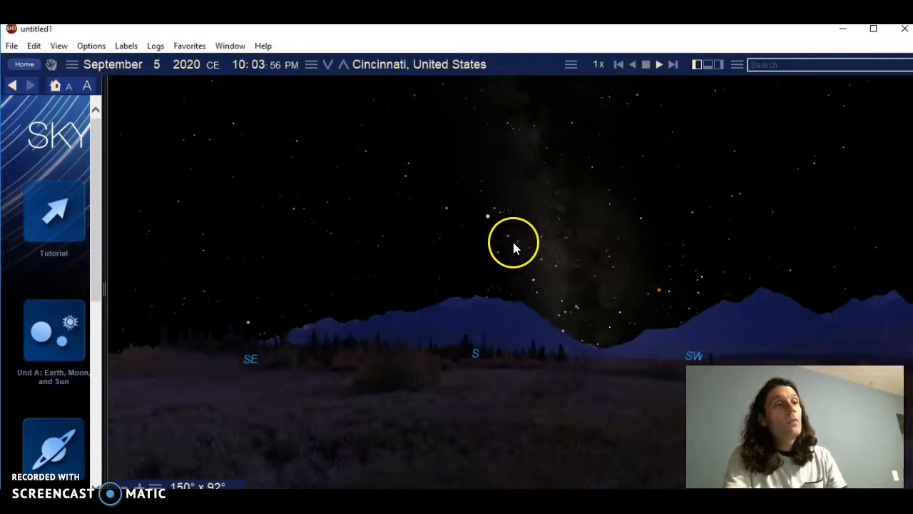
{"action": "left_click", "coordinate": [512, 241]}
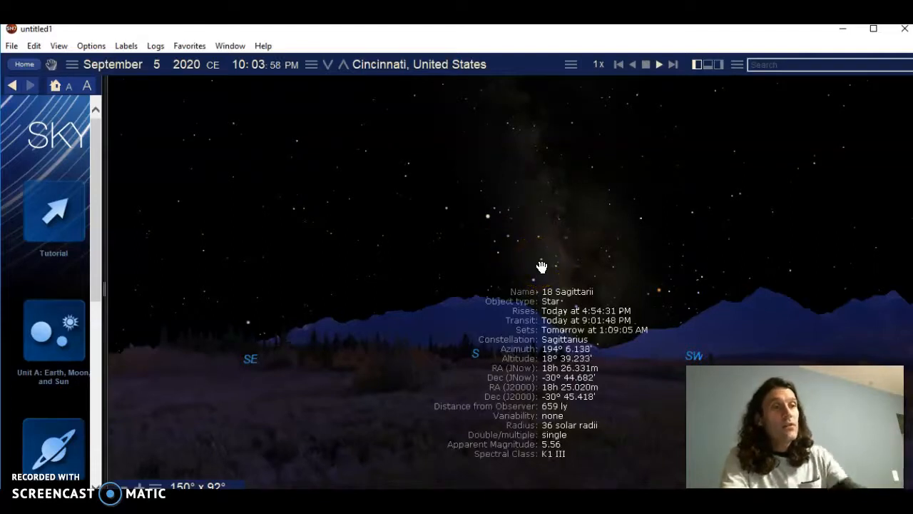
{"action": "left_click", "coordinate": [505, 231]}
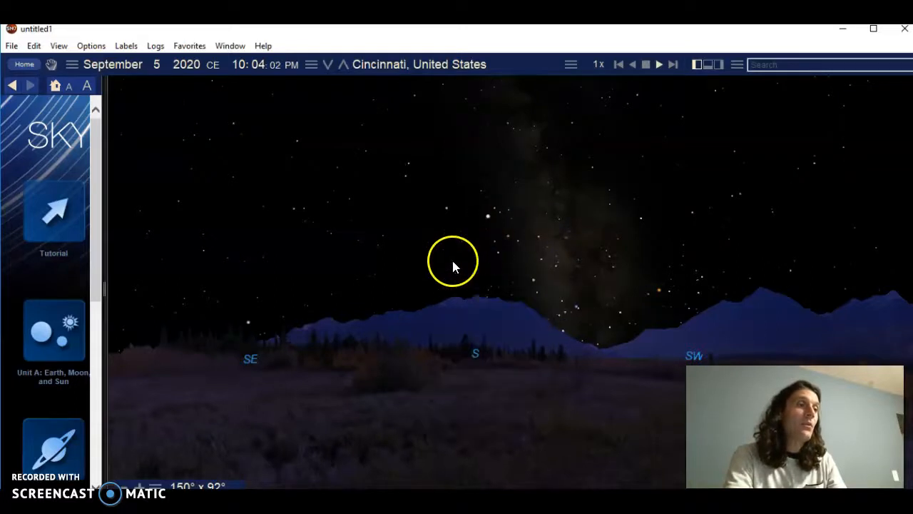
Step: Read and dismiss the detail readouts for Jupiter and the faint moon beside it
{"action": "left_click", "coordinate": [488, 217]}
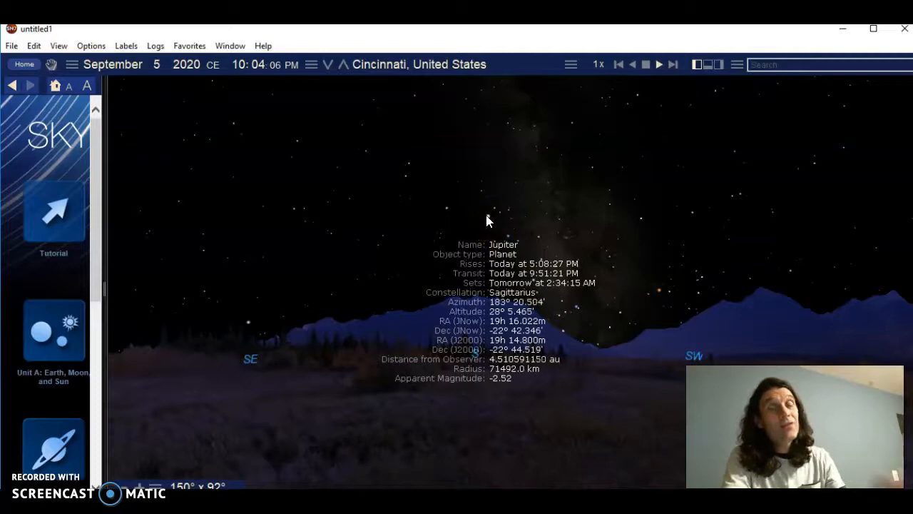
{"action": "left_click", "coordinate": [469, 211]}
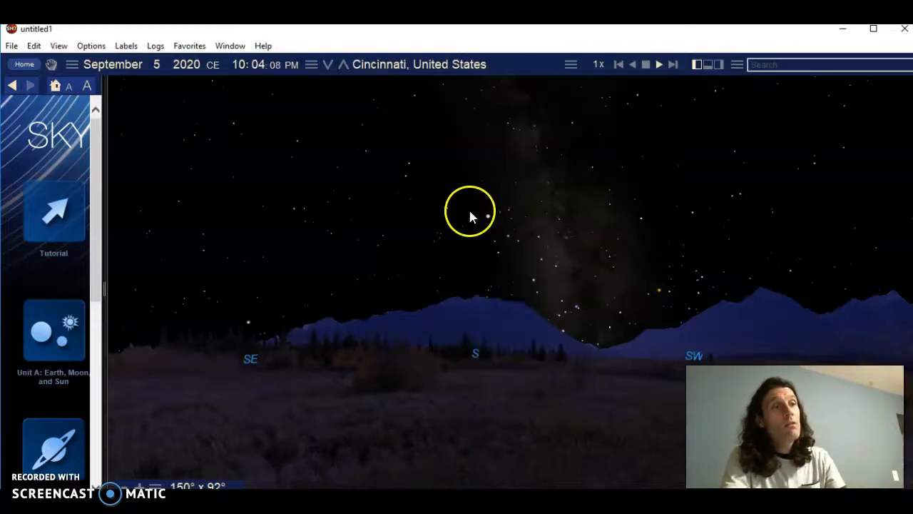
{"action": "left_click", "coordinate": [488, 214]}
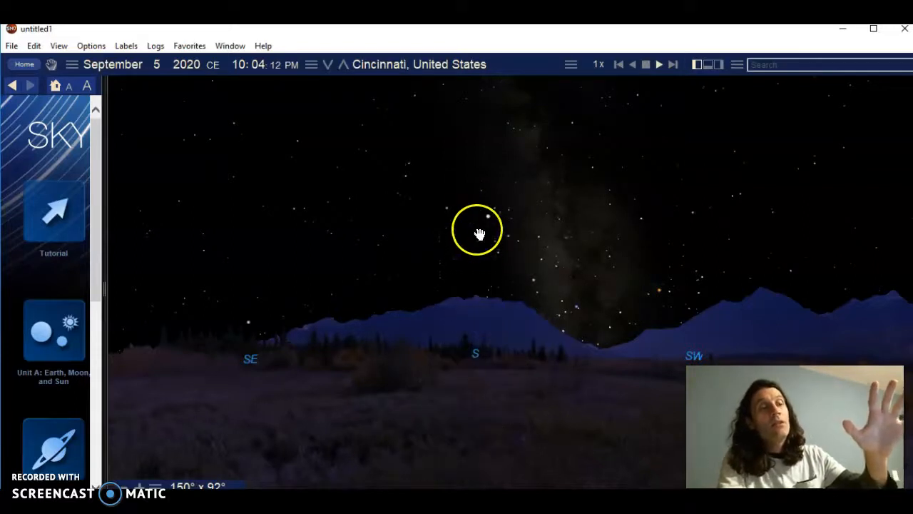
{"action": "left_click", "coordinate": [477, 217]}
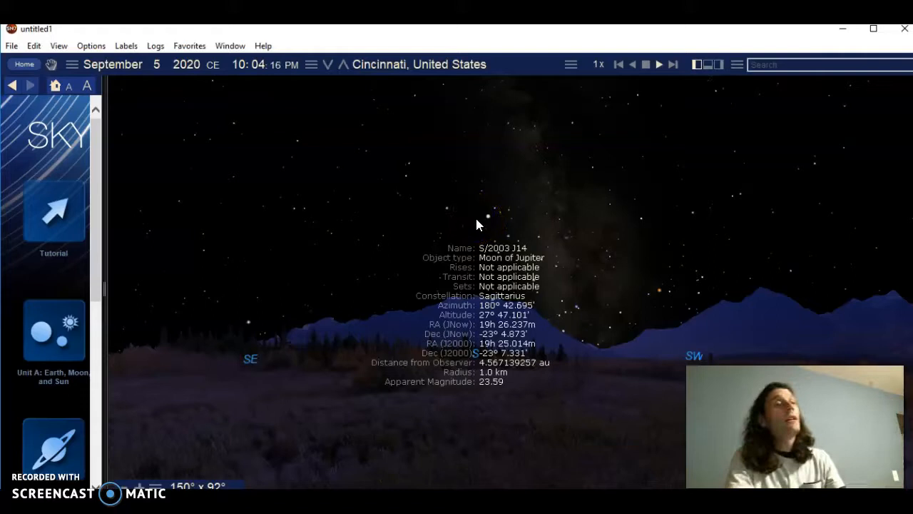
{"action": "left_click", "coordinate": [479, 217]}
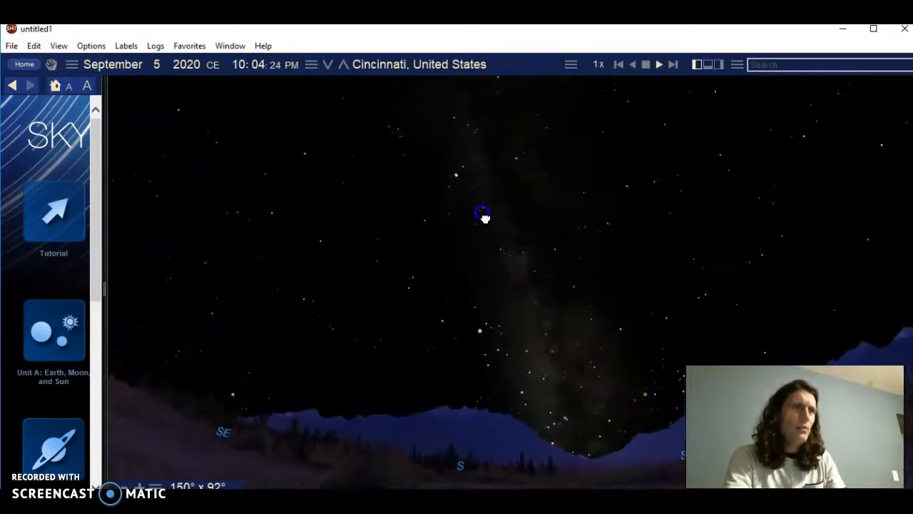
Step: Tilt up through the Milky Way to the zenith, reading details for a variable star and Altair
{"action": "left_click", "coordinate": [484, 214]}
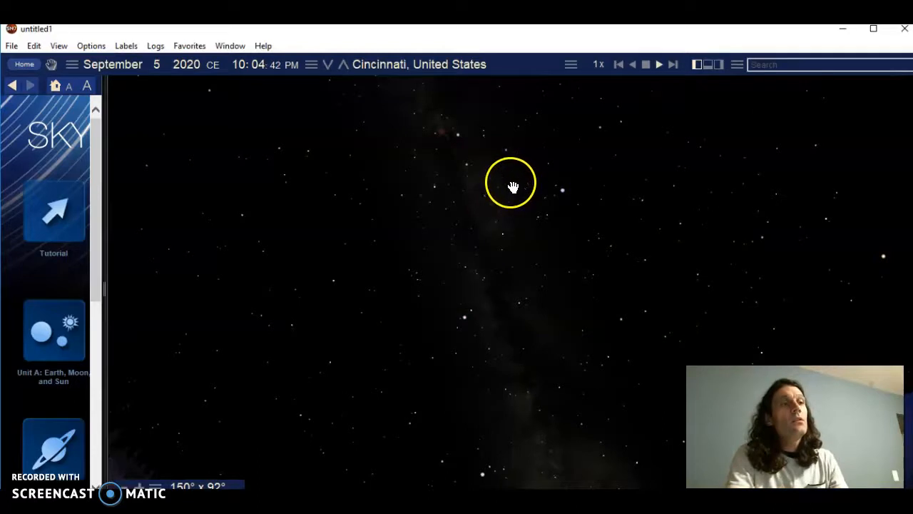
{"action": "left_click", "coordinate": [562, 191]}
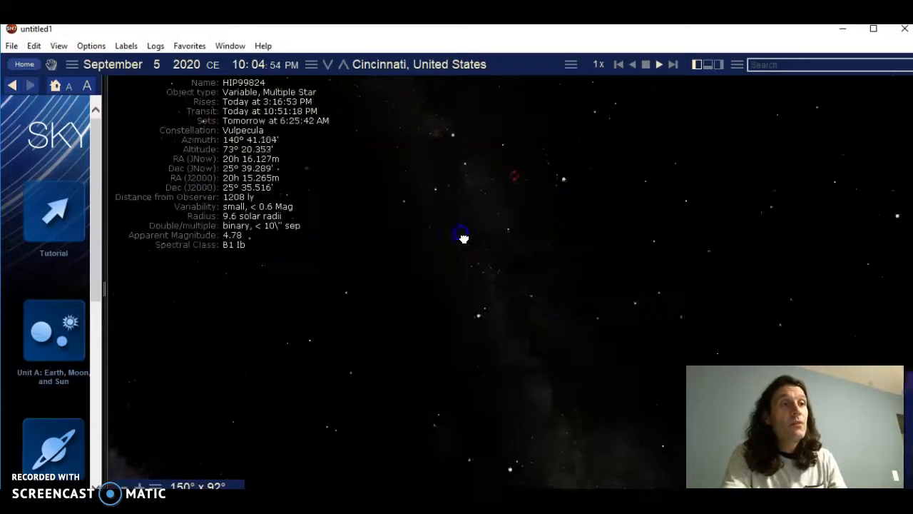
{"action": "left_click", "coordinate": [564, 154]}
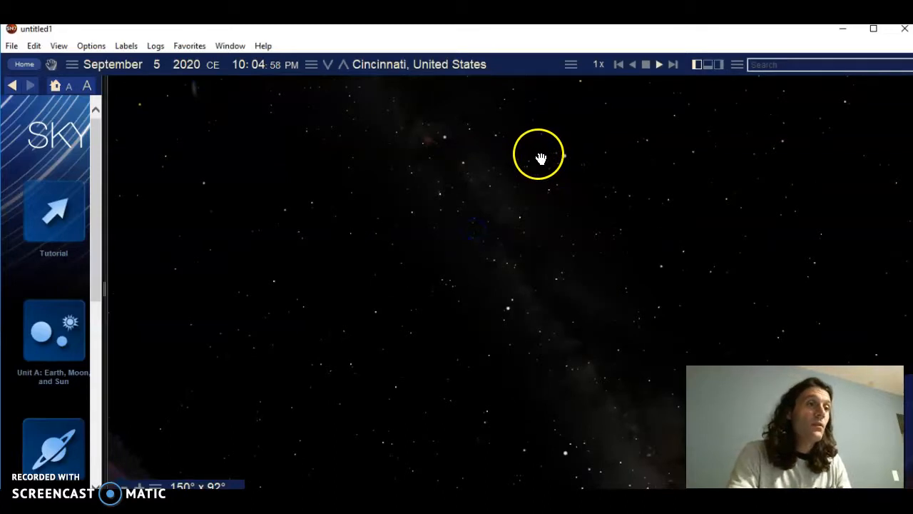
{"action": "left_click", "coordinate": [445, 140]}
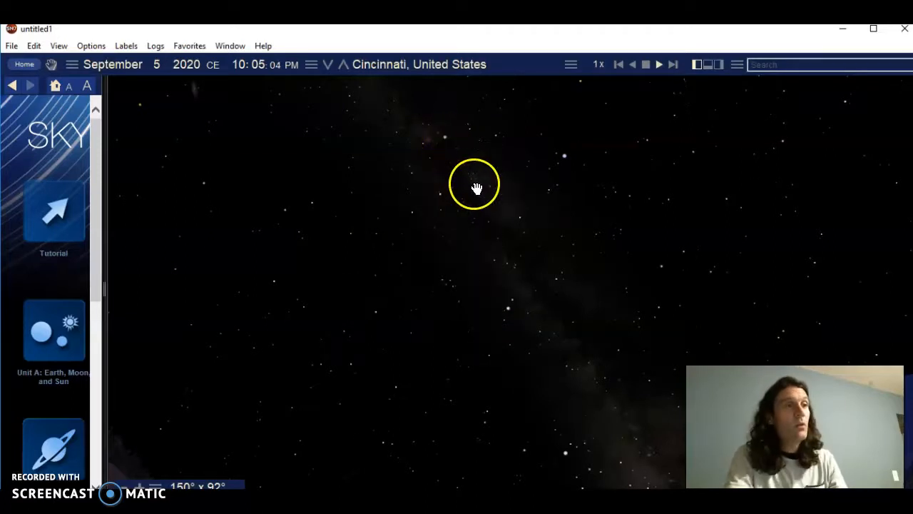
{"action": "mouse_move", "coordinate": [569, 162]}
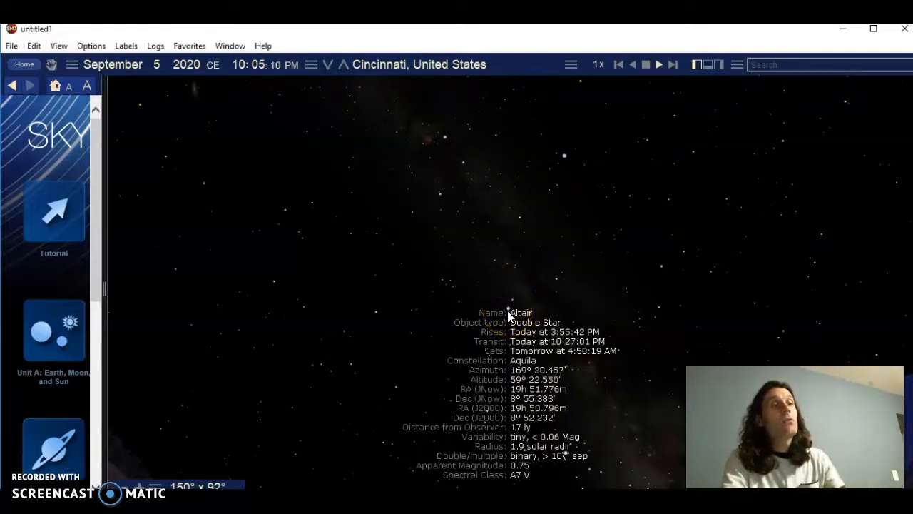
Step: Identify Vega, dismiss its readout, and swing back down to face the east–southeast horizon
{"action": "left_click", "coordinate": [562, 154]}
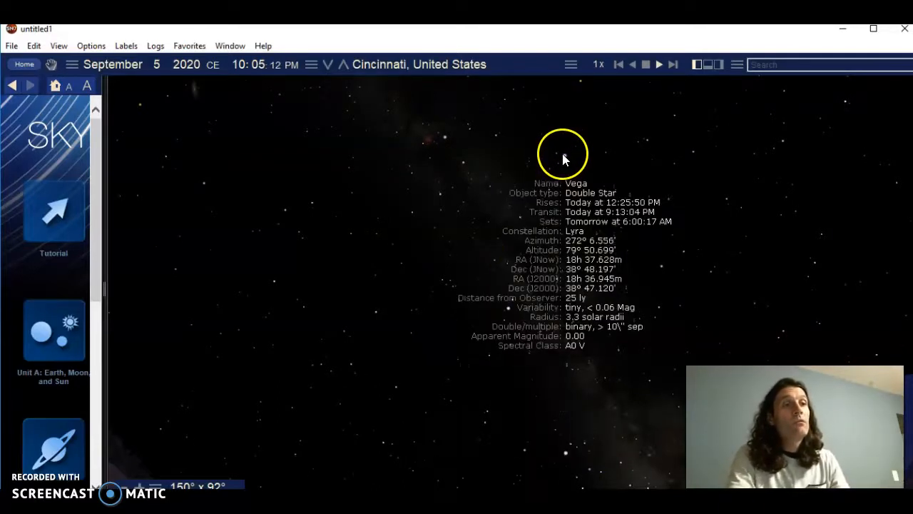
{"action": "left_click", "coordinate": [505, 277]}
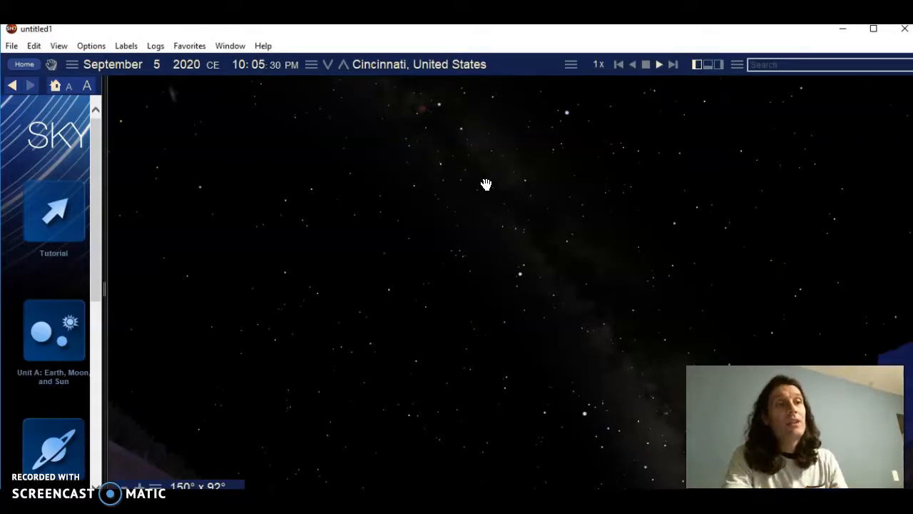
{"action": "left_click", "coordinate": [441, 103]}
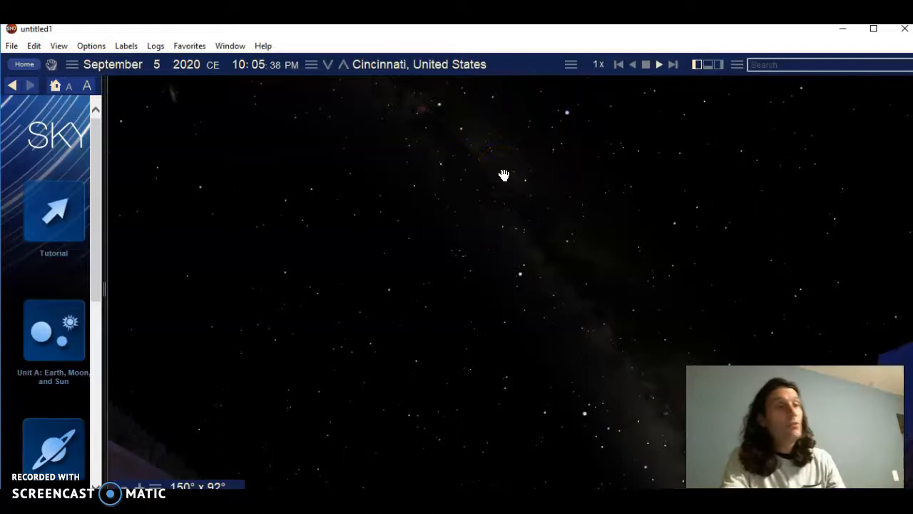
{"action": "left_click", "coordinate": [467, 237]}
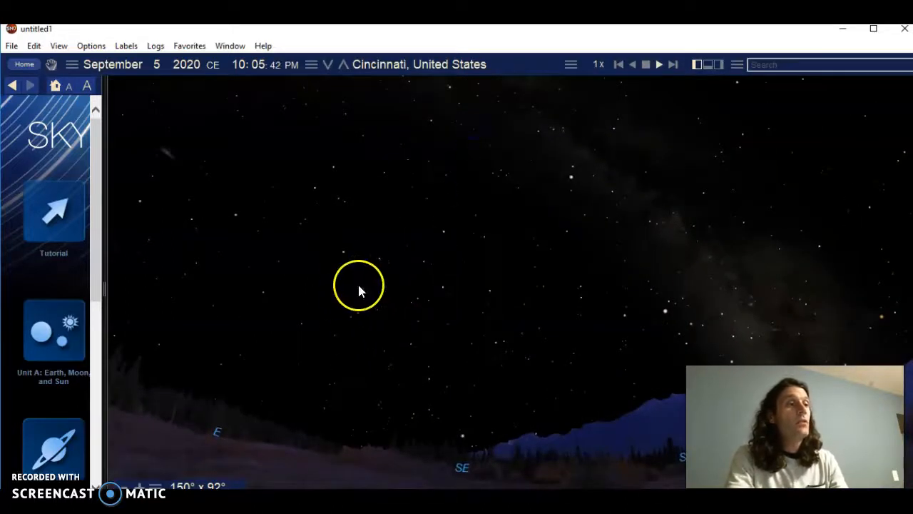
{"action": "left_click_drag", "start_coordinate": [360, 285], "coordinate": [468, 359]}
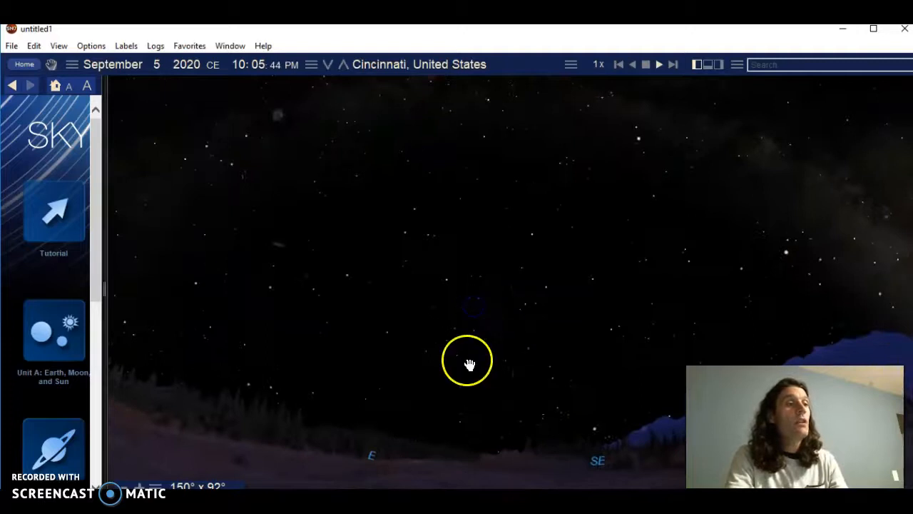
{"action": "left_click_drag", "start_coordinate": [468, 360], "coordinate": [250, 364]}
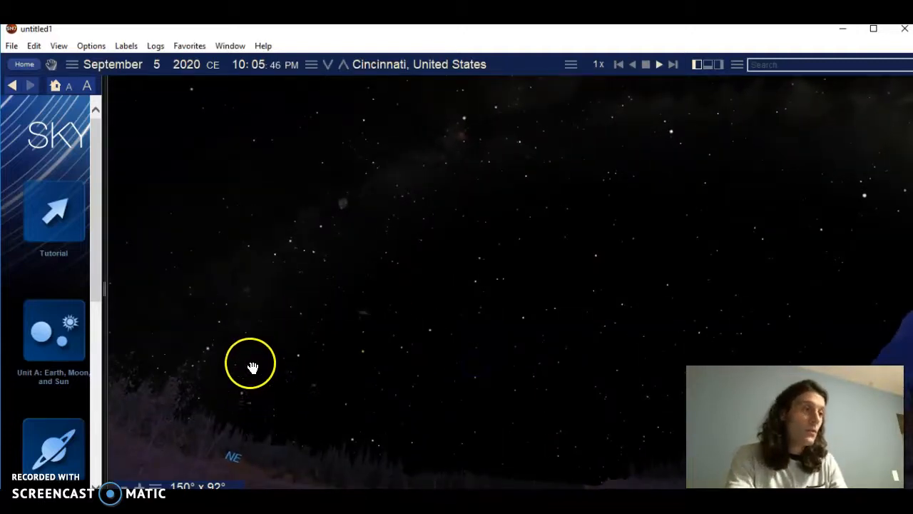
{"action": "mouse_move", "coordinate": [274, 338]}
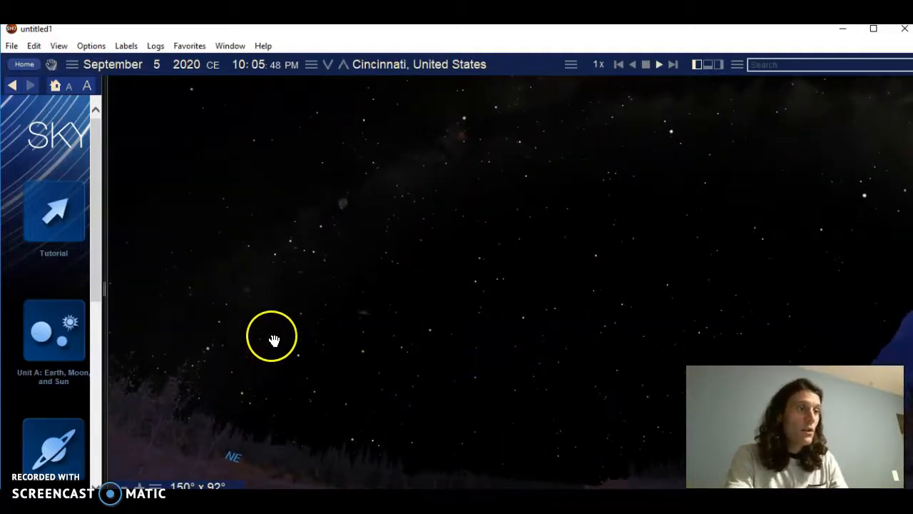
{"action": "left_click_drag", "start_coordinate": [274, 339], "coordinate": [340, 234]}
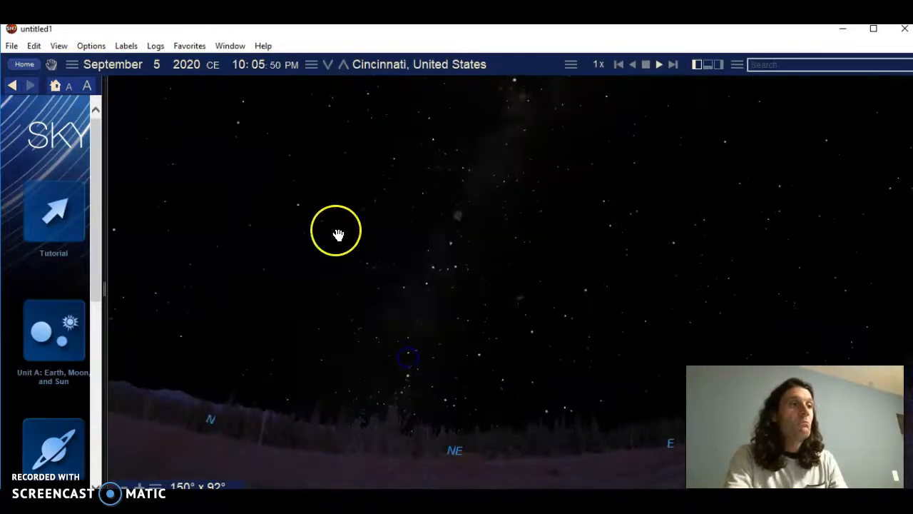
{"action": "left_click_drag", "start_coordinate": [340, 234], "coordinate": [413, 354]}
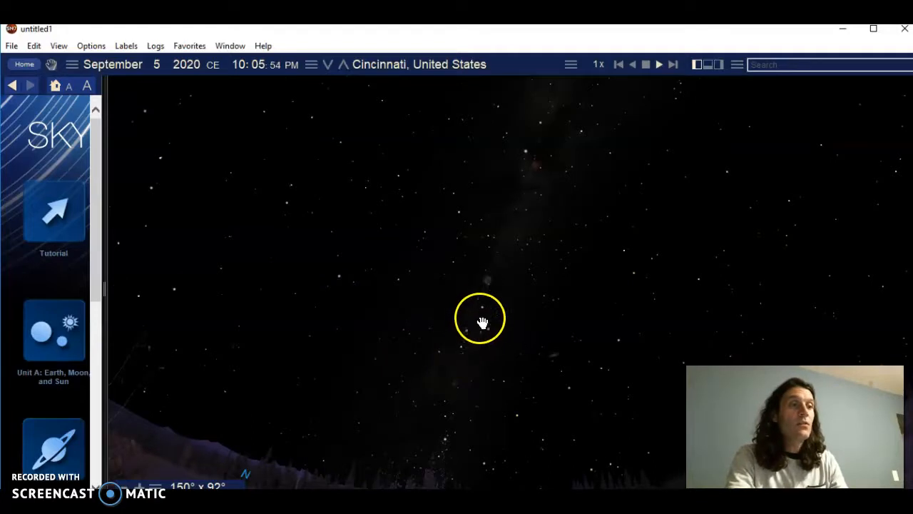
{"action": "mouse_move", "coordinate": [428, 357]}
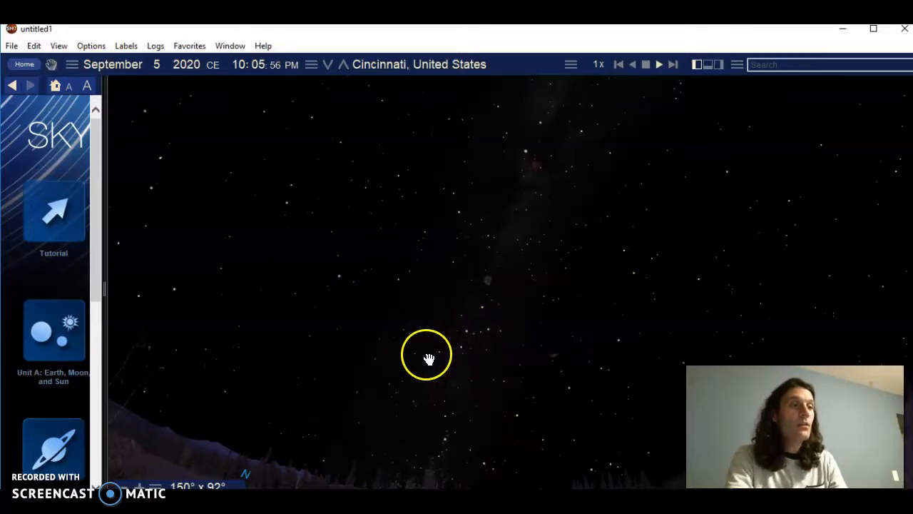
{"action": "mouse_move", "coordinate": [491, 326]}
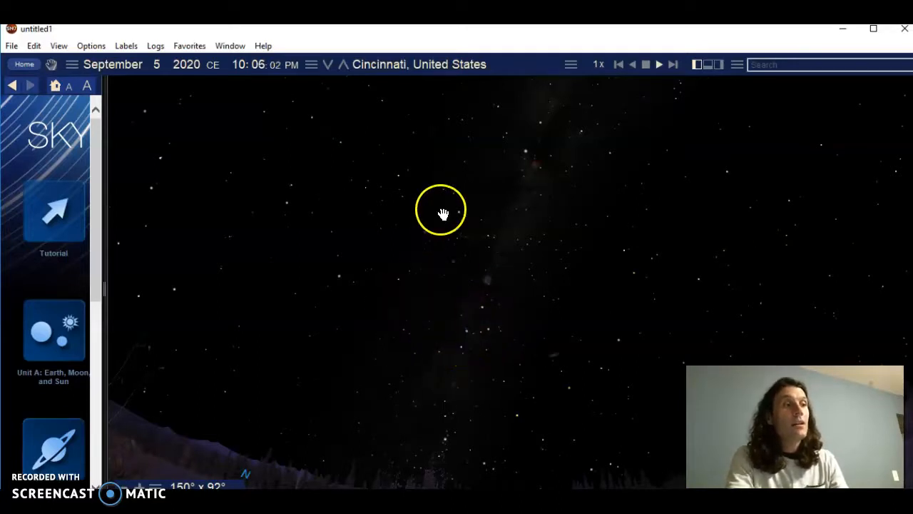
{"action": "left_click", "coordinate": [557, 174]}
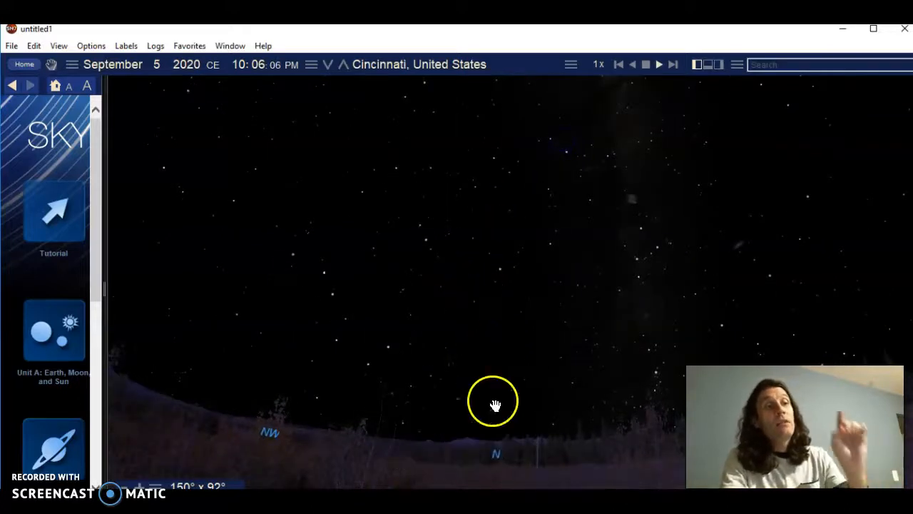
{"action": "mouse_move", "coordinate": [406, 419]}
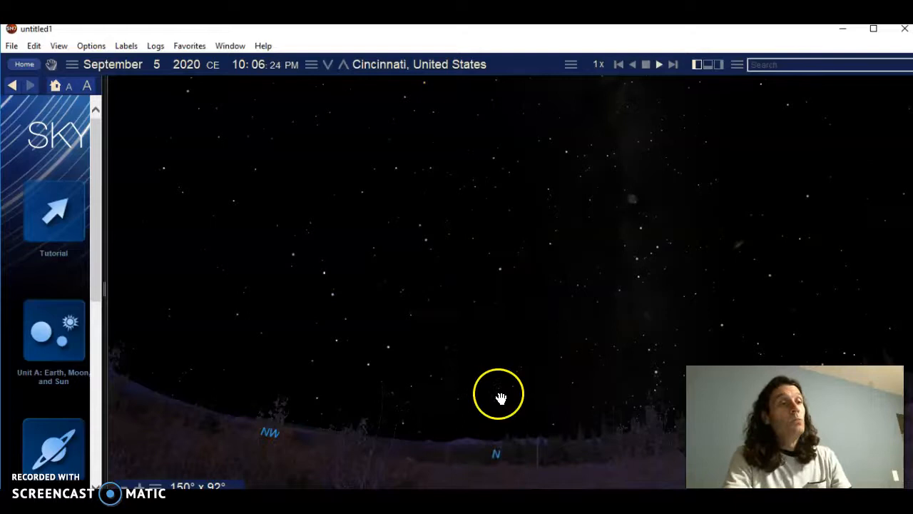
{"action": "mouse_move", "coordinate": [488, 440]}
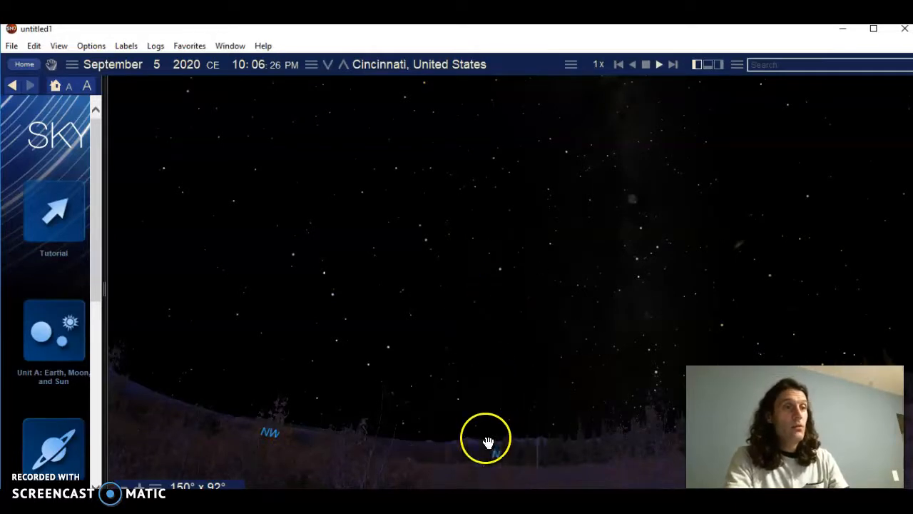
{"action": "left_click_drag", "start_coordinate": [488, 438], "coordinate": [485, 300]}
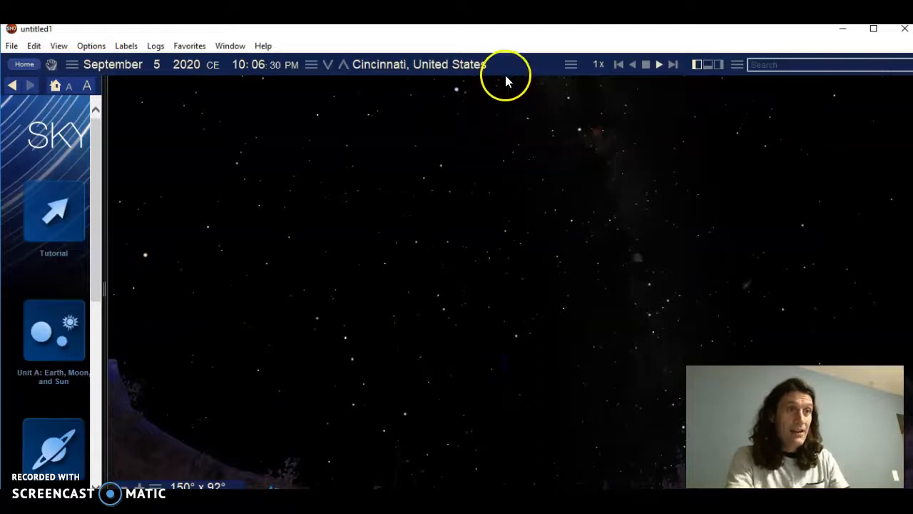
{"action": "left_click", "coordinate": [502, 272]}
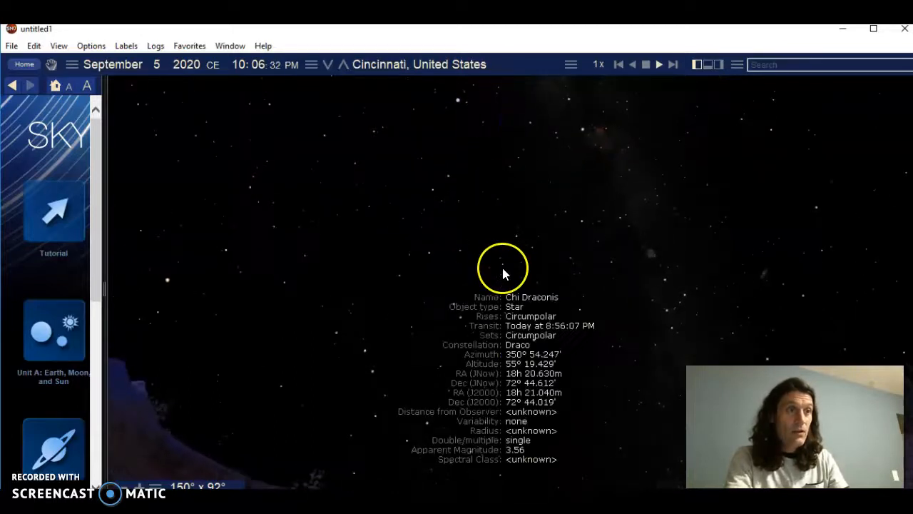
{"action": "left_click", "coordinate": [531, 289]}
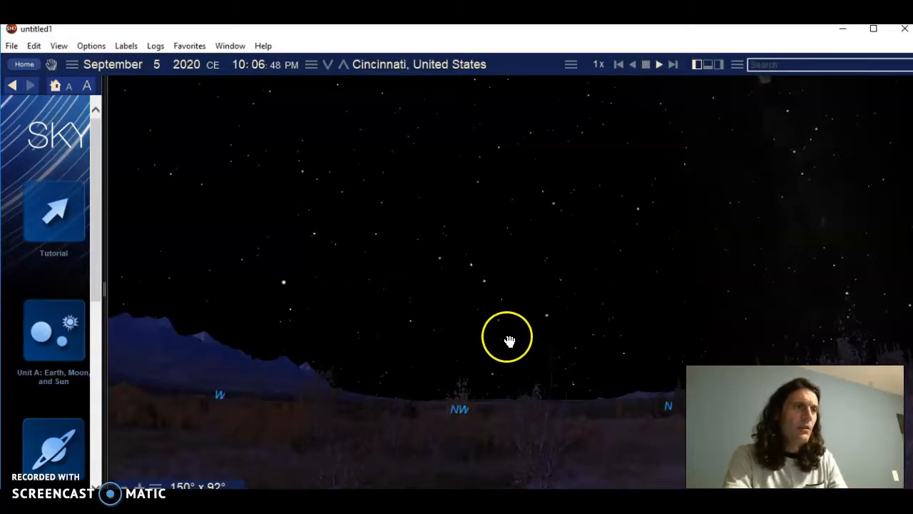
{"action": "mouse_move", "coordinate": [459, 258]}
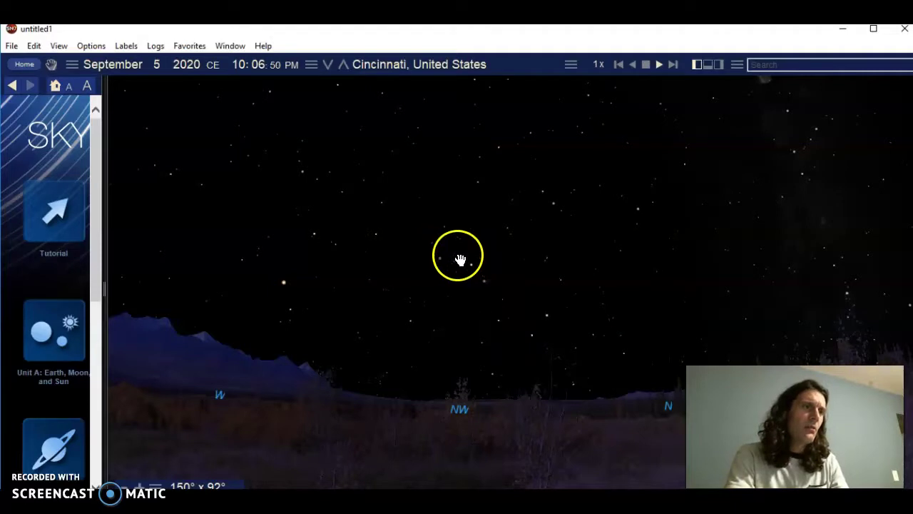
{"action": "mouse_move", "coordinate": [339, 268]}
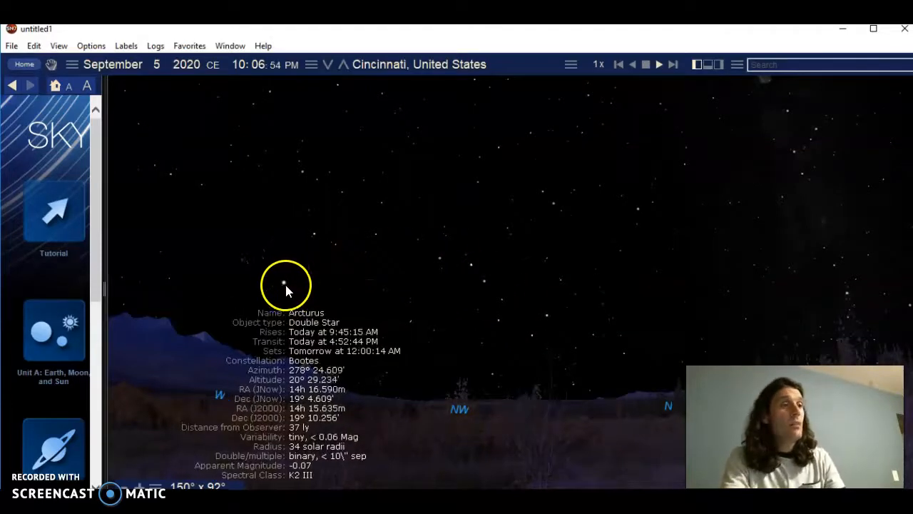
{"action": "left_click", "coordinate": [288, 282]}
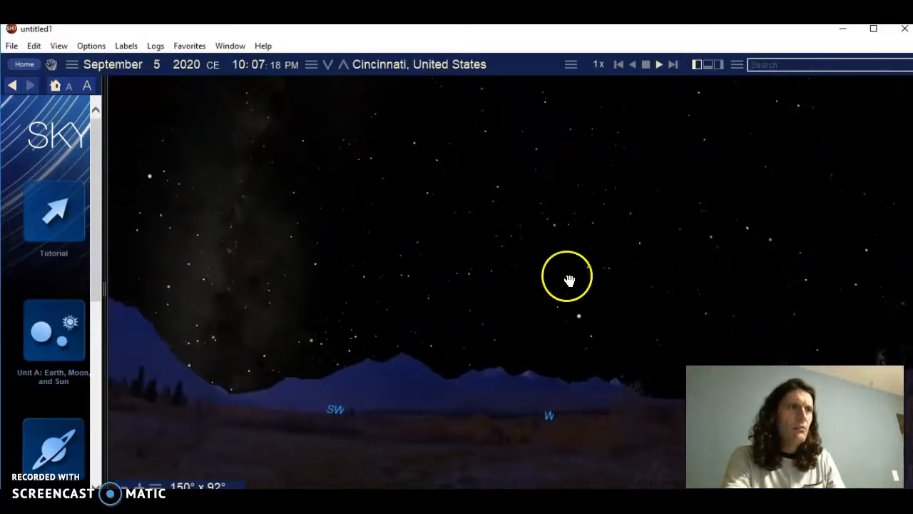
{"action": "left_click_drag", "start_coordinate": [568, 277], "coordinate": [531, 317]}
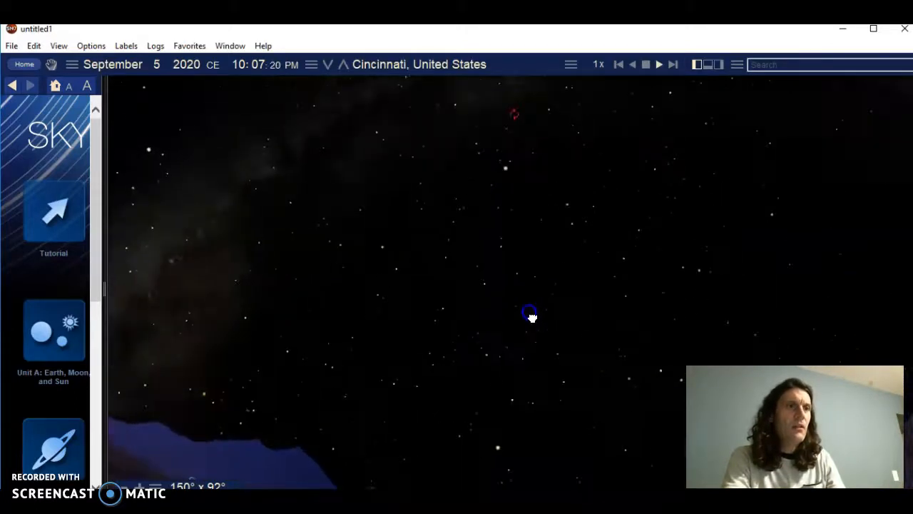
{"action": "left_click", "coordinate": [529, 313]}
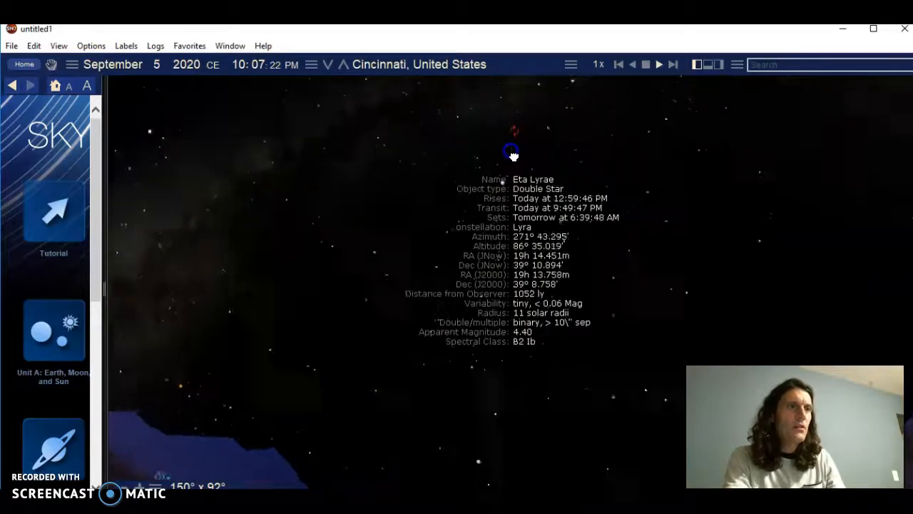
{"action": "left_click", "coordinate": [511, 180]}
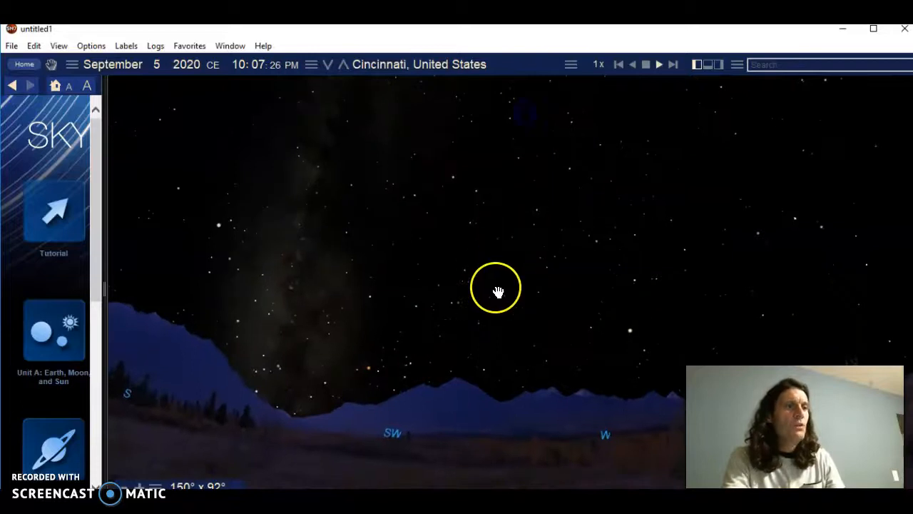
{"action": "left_click_drag", "start_coordinate": [500, 291], "coordinate": [407, 300]}
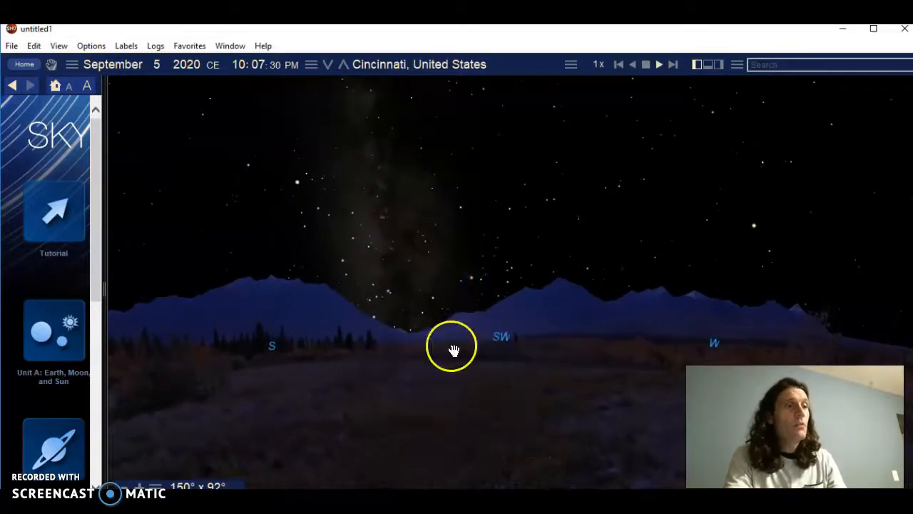
Step: Show constellation stick figures and names, labelling Sagittarius, Scorpius and Ophiuchus over the southwest
{"action": "right_click", "coordinate": [451, 347]}
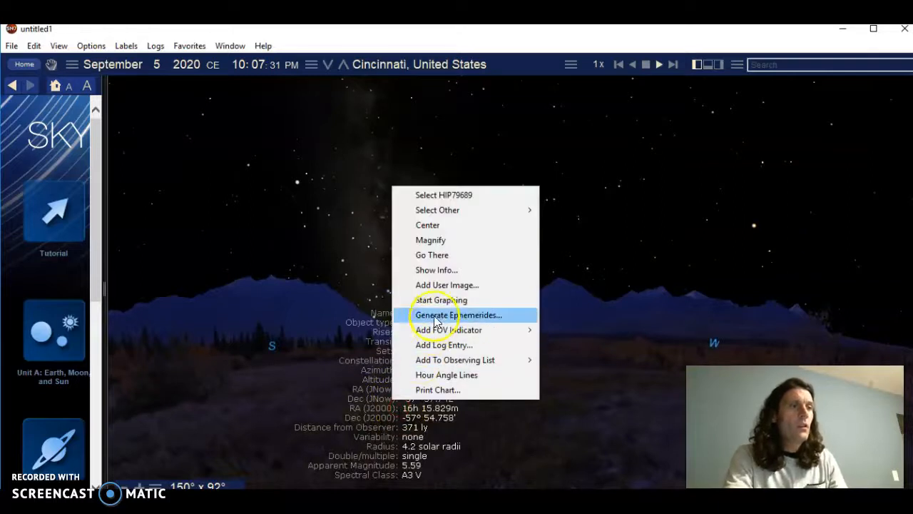
{"action": "mouse_move", "coordinate": [445, 360]}
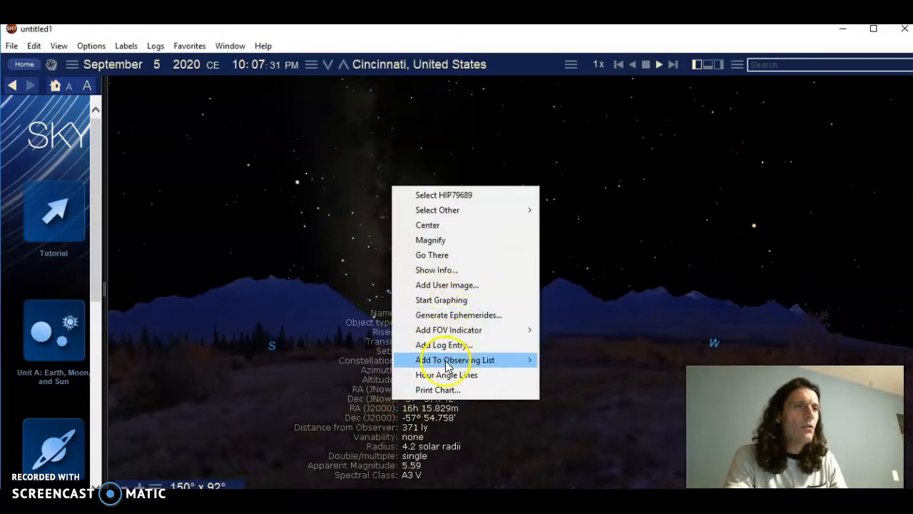
{"action": "mouse_move", "coordinate": [491, 427]}
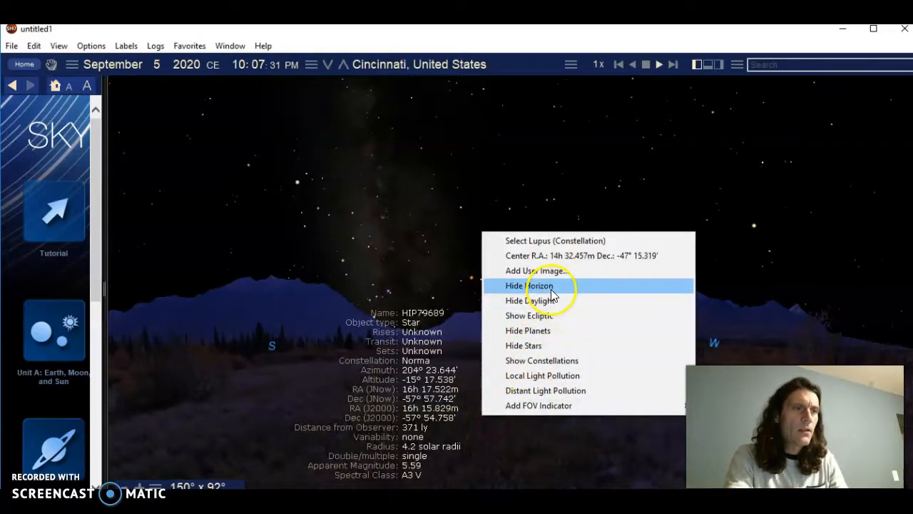
{"action": "left_click", "coordinate": [529, 286]}
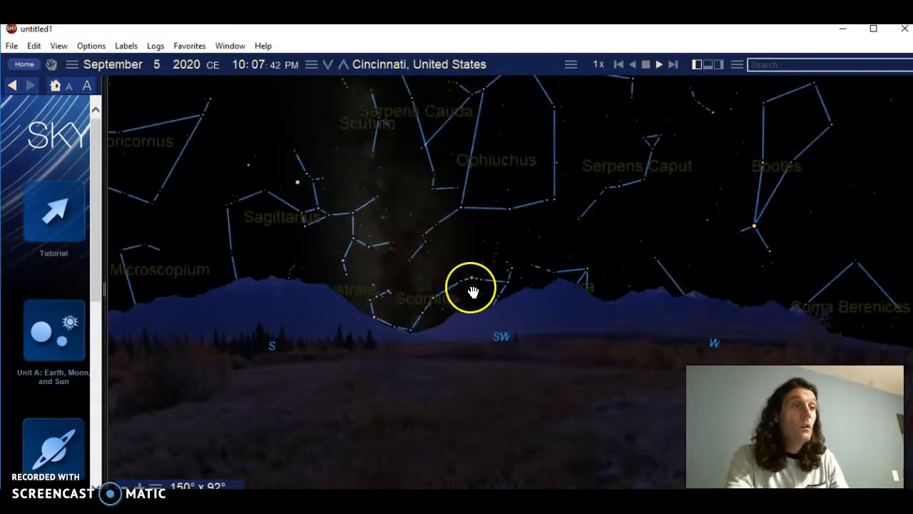
{"action": "left_click", "coordinate": [471, 278]}
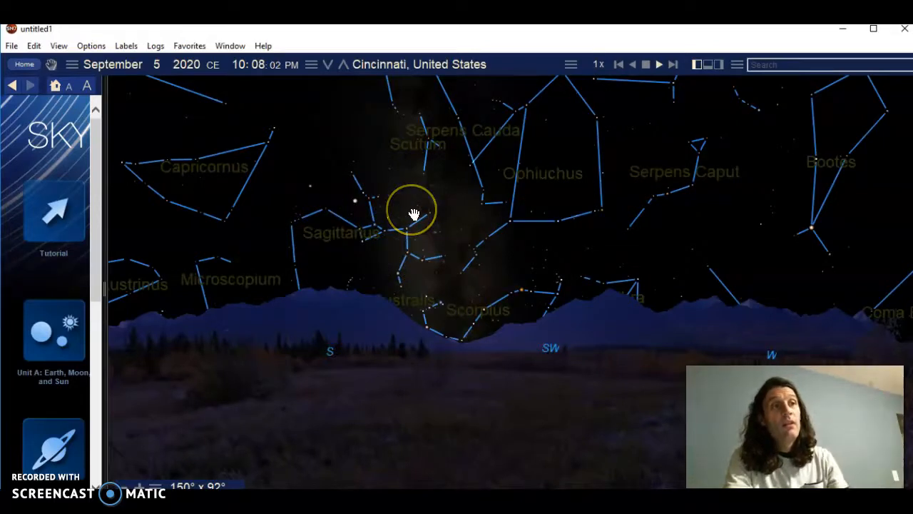
{"action": "mouse_move", "coordinate": [483, 235]}
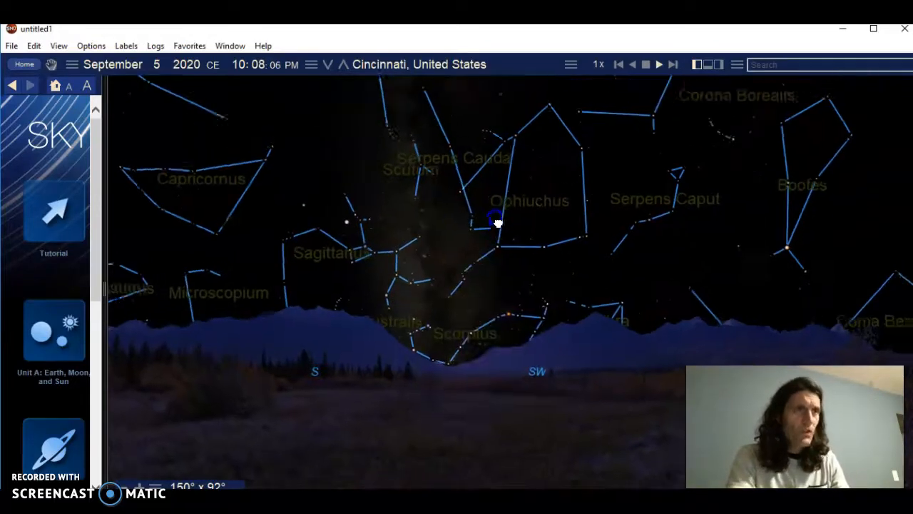
Step: Tilt up to Aquila and Cygnus and read details for Vega, Altair and a Cygnus nebula
{"action": "left_click_drag", "start_coordinate": [496, 223], "coordinate": [507, 277]}
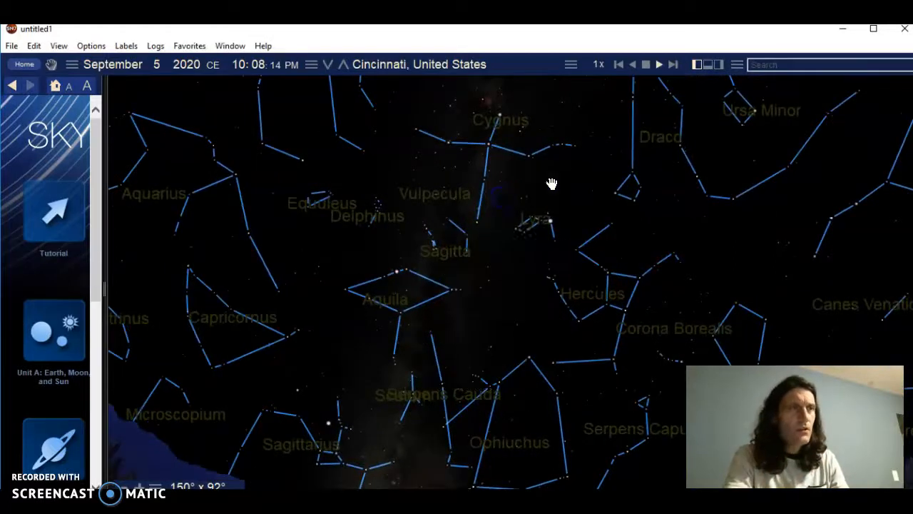
{"action": "left_click", "coordinate": [549, 221]}
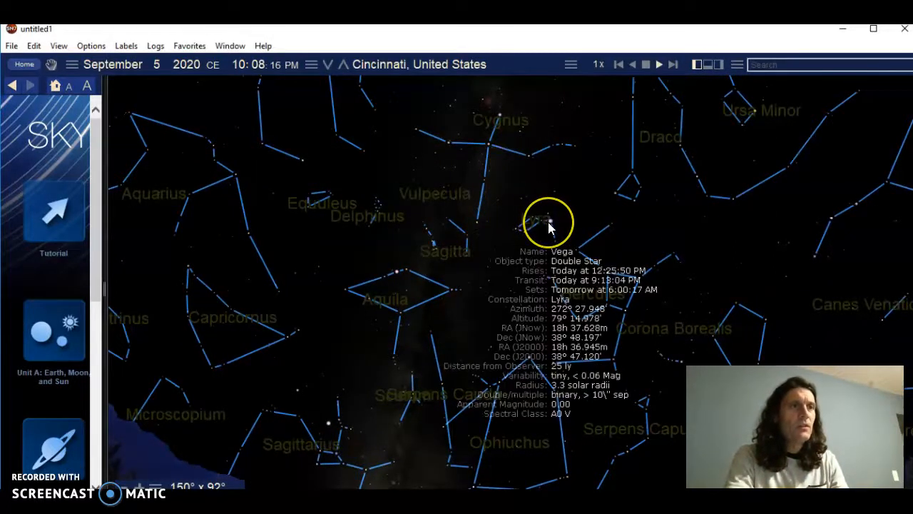
{"action": "left_click", "coordinate": [396, 274]}
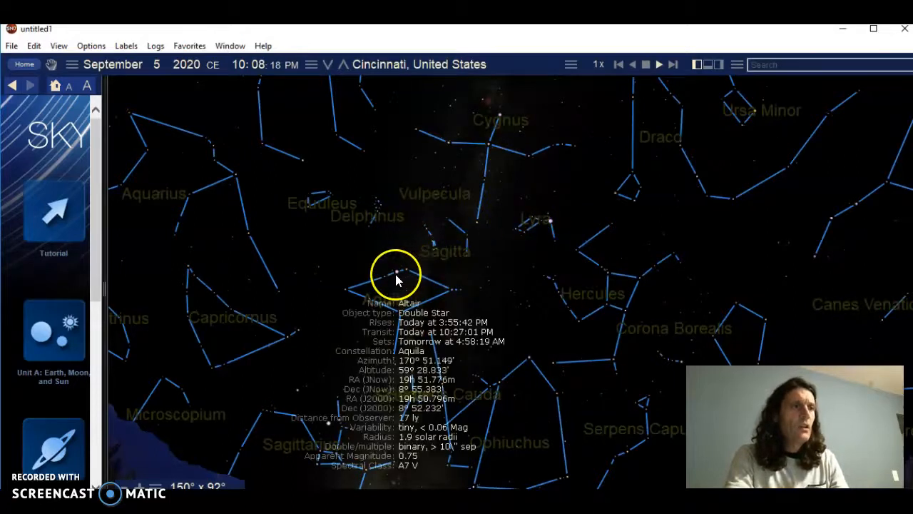
{"action": "left_click", "coordinate": [493, 128]}
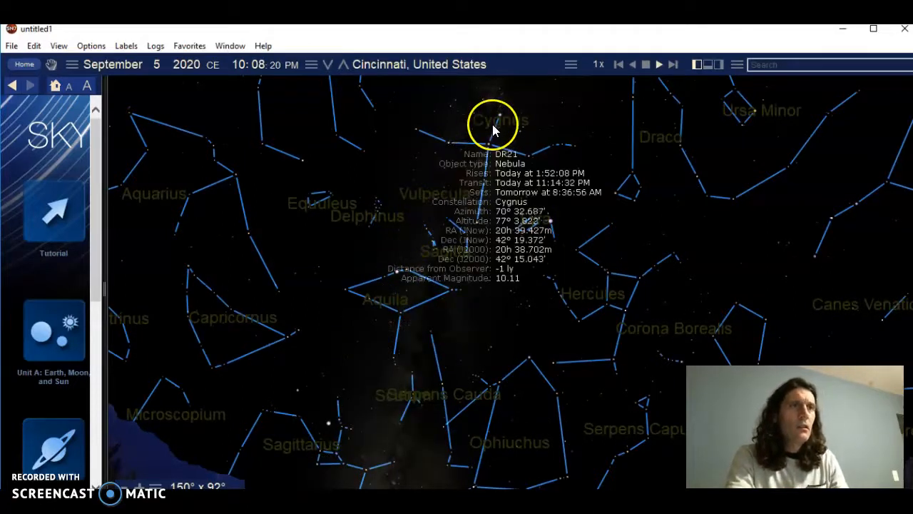
{"action": "left_click", "coordinate": [548, 217]}
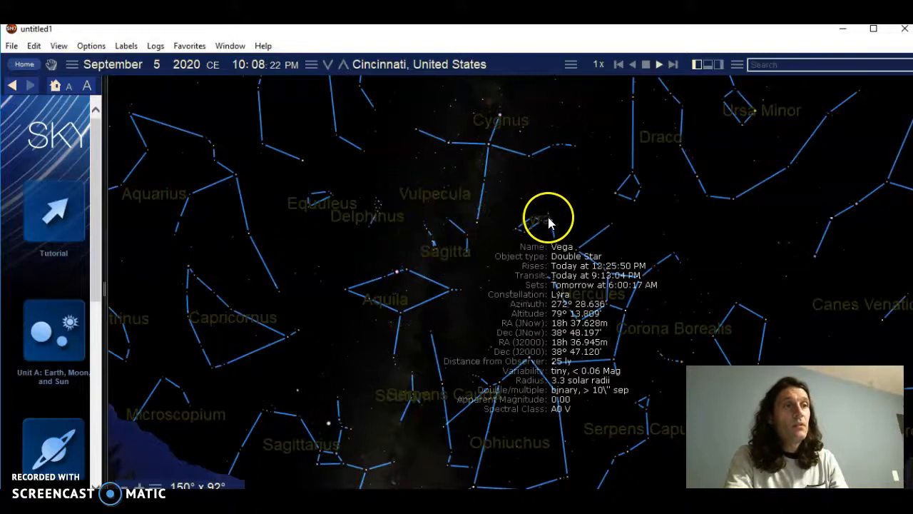
Step: Re-check the Vega and Altair readouts, then pan east to bring Pegasus, Andromeda and Lacerta into view
{"action": "left_click", "coordinate": [417, 288]}
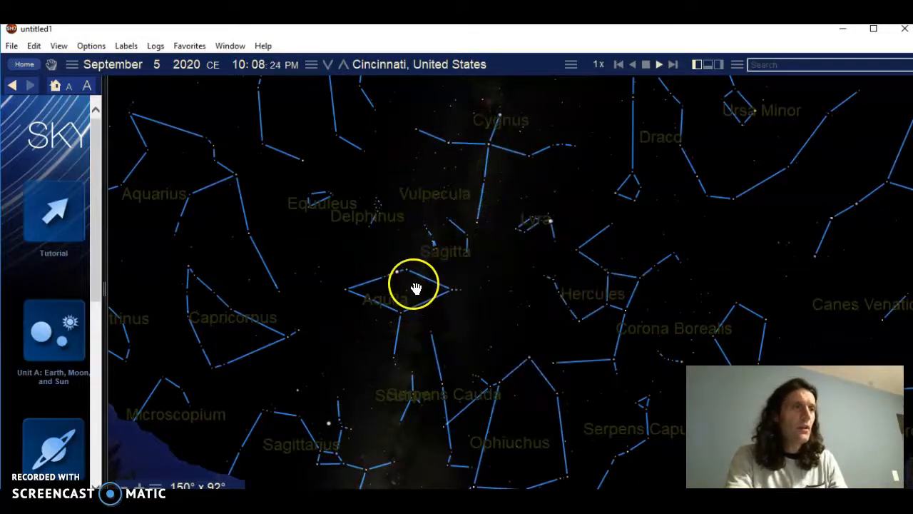
{"action": "left_click", "coordinate": [543, 226]}
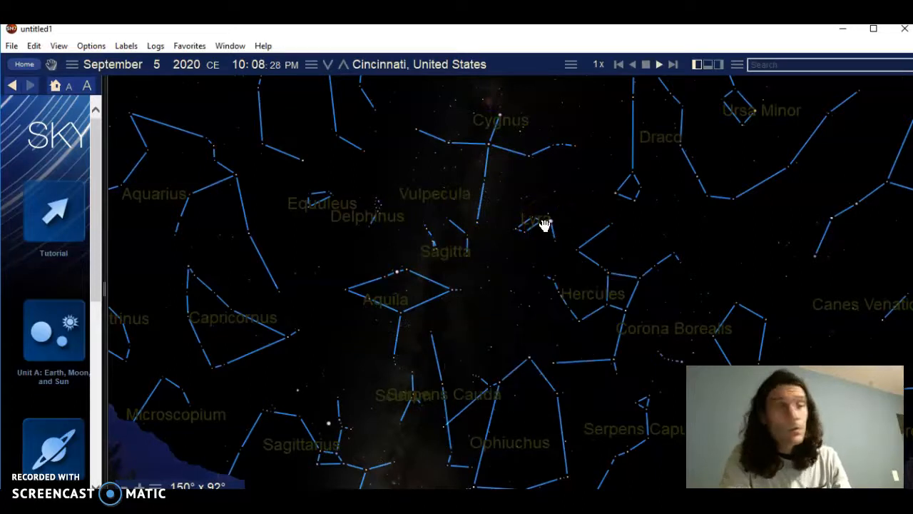
{"action": "mouse_move", "coordinate": [511, 142]}
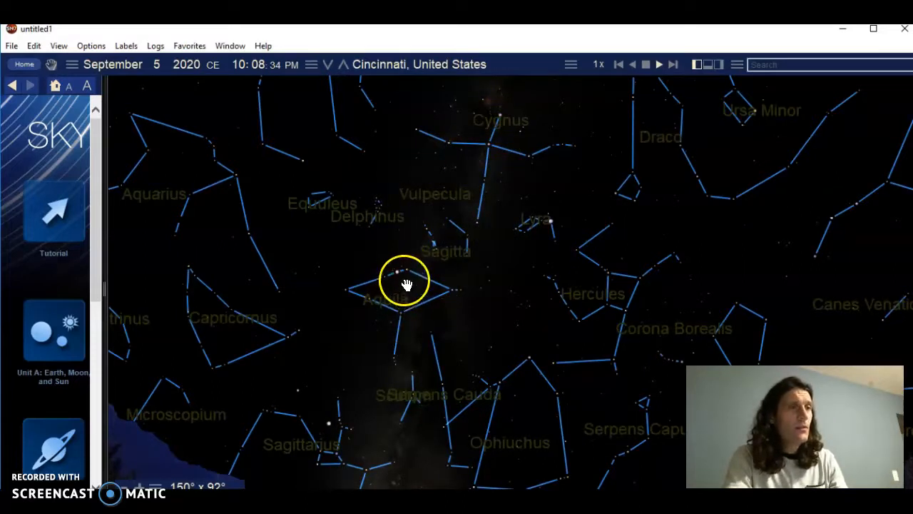
{"action": "left_click", "coordinate": [396, 278]}
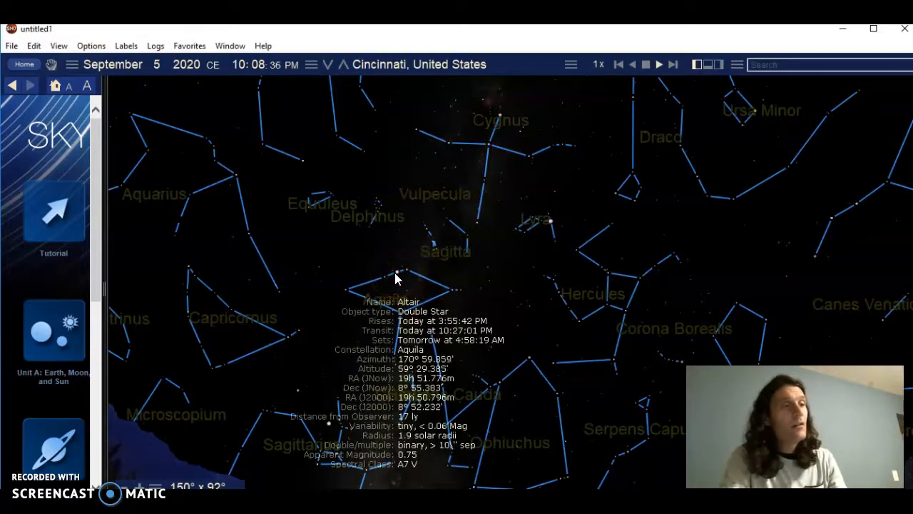
{"action": "left_click", "coordinate": [397, 274]}
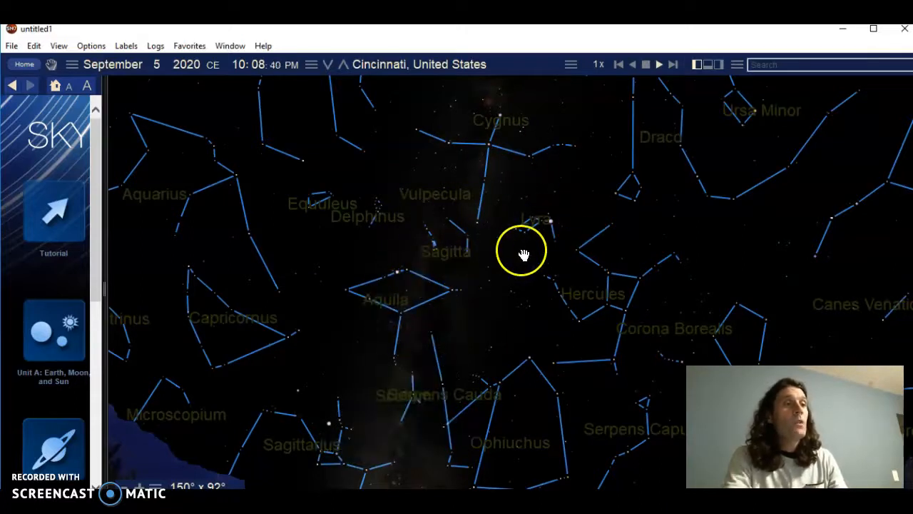
{"action": "left_click_drag", "start_coordinate": [521, 254], "coordinate": [468, 296]}
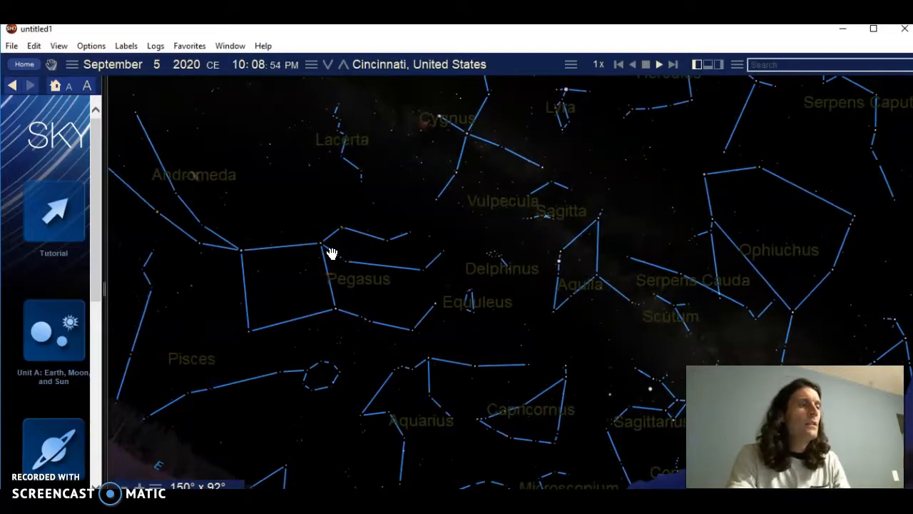
{"action": "mouse_move", "coordinate": [288, 292]}
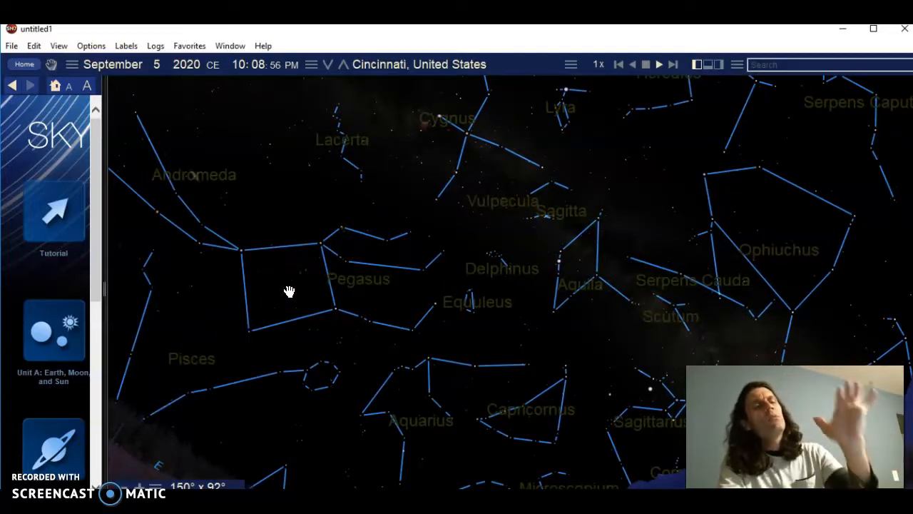
Step: Drop to the eastern horizon and turn through Perseus to face north at Ursa Major and Ursa Minor
{"action": "left_click", "coordinate": [288, 282]}
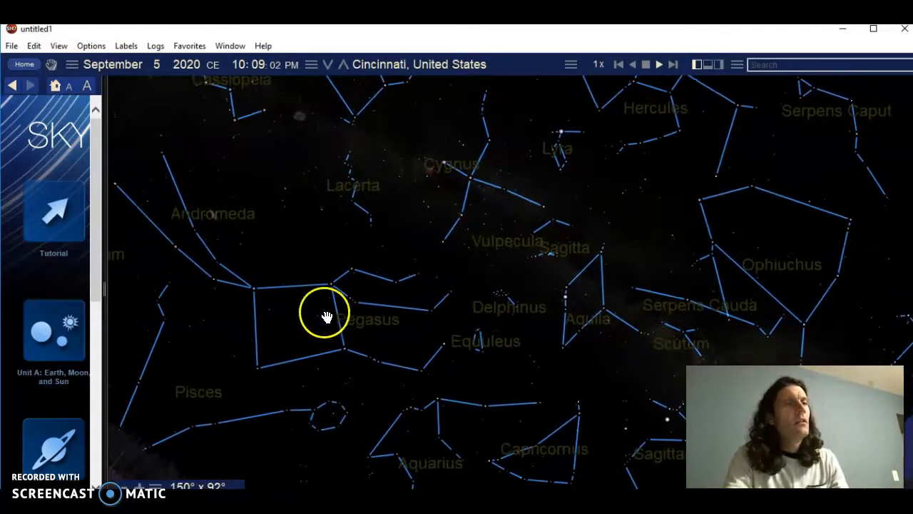
{"action": "mouse_move", "coordinate": [311, 278]}
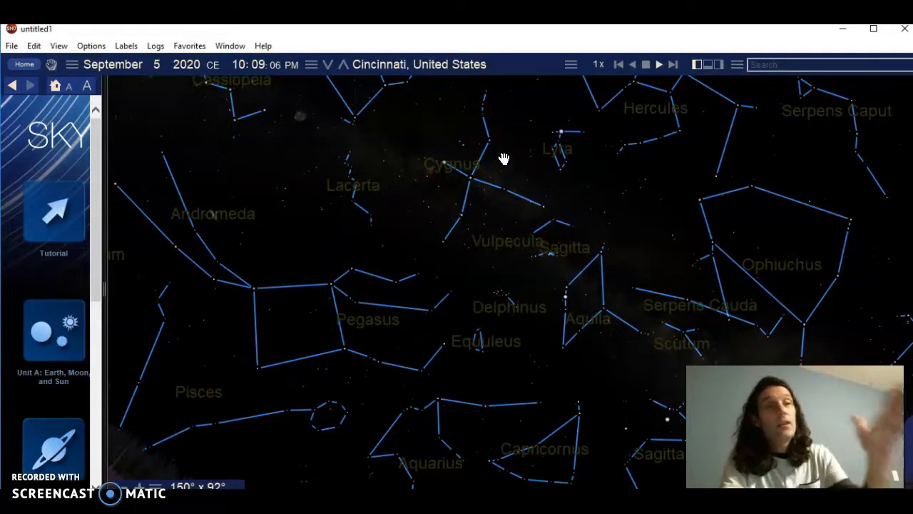
{"action": "left_click_drag", "start_coordinate": [503, 157], "coordinate": [374, 286]}
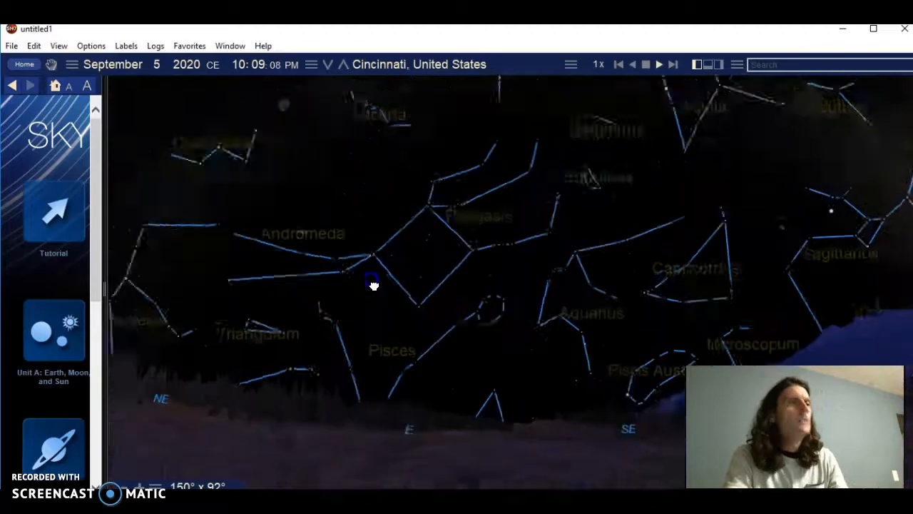
{"action": "left_click_drag", "start_coordinate": [371, 279], "coordinate": [382, 321]}
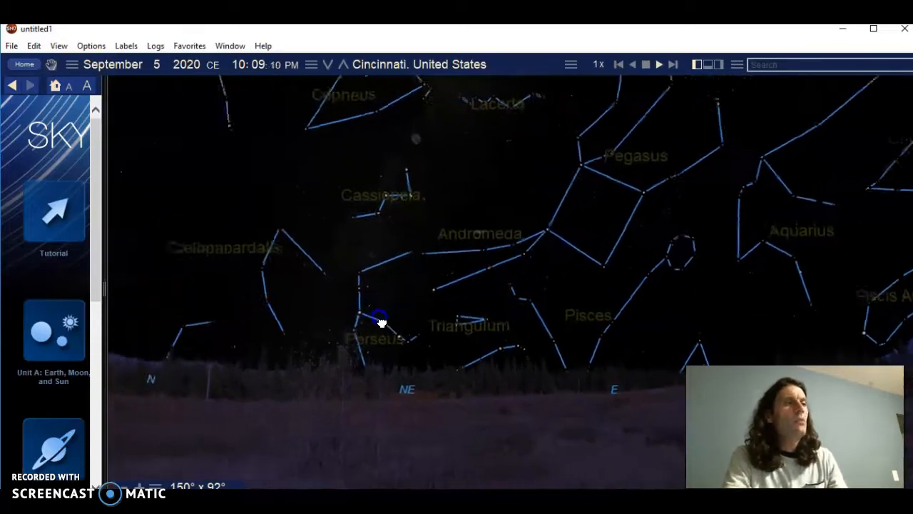
{"action": "left_click_drag", "start_coordinate": [379, 317], "coordinate": [416, 278]}
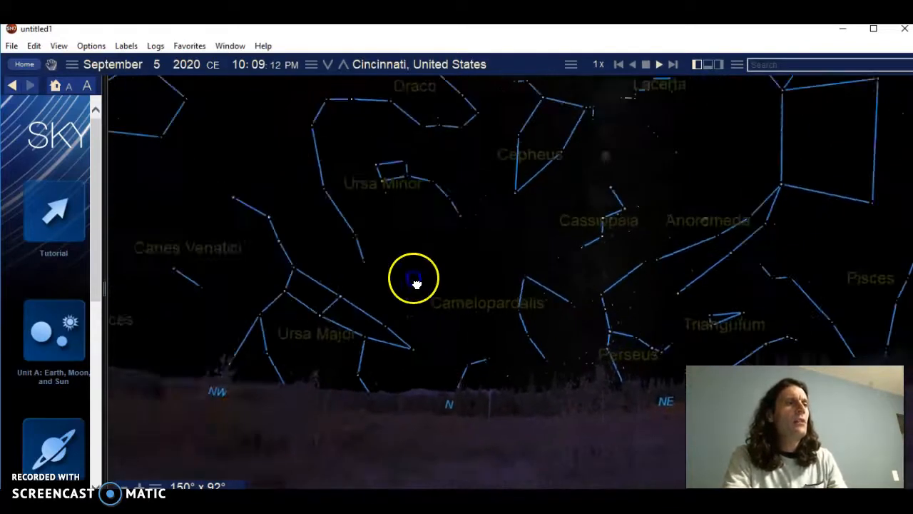
{"action": "left_click_drag", "start_coordinate": [414, 278], "coordinate": [393, 314]}
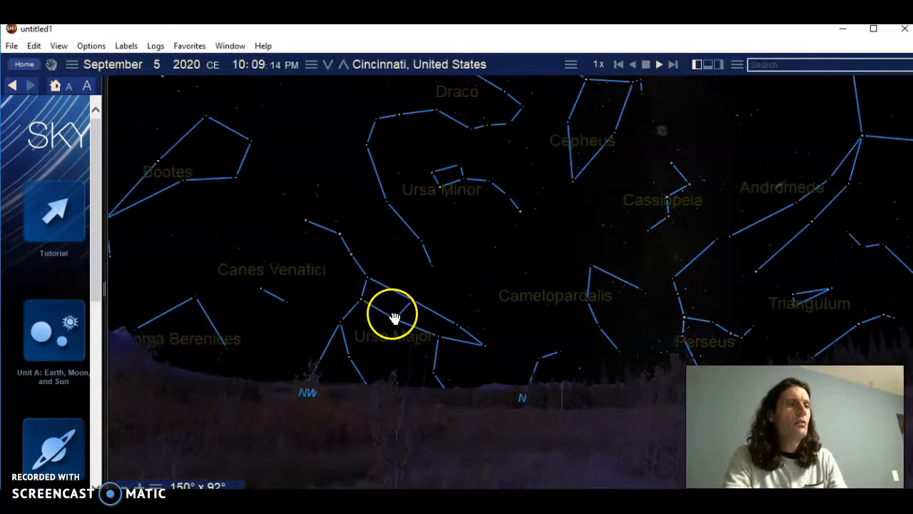
{"action": "mouse_move", "coordinate": [357, 297]}
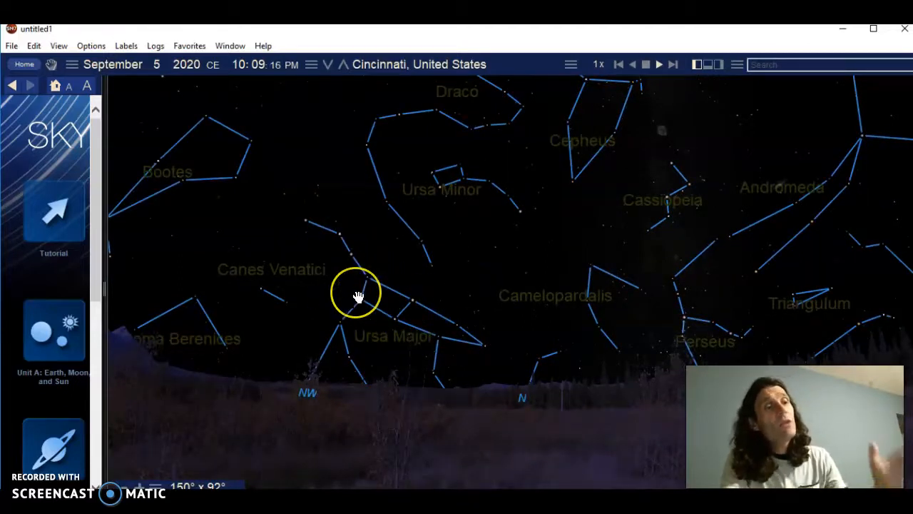
{"action": "mouse_move", "coordinate": [451, 329]}
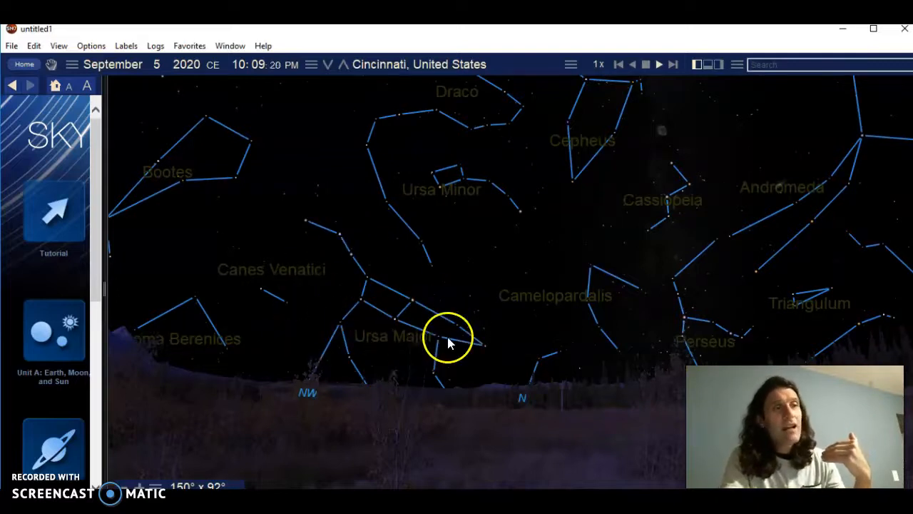
{"action": "mouse_move", "coordinate": [488, 221]}
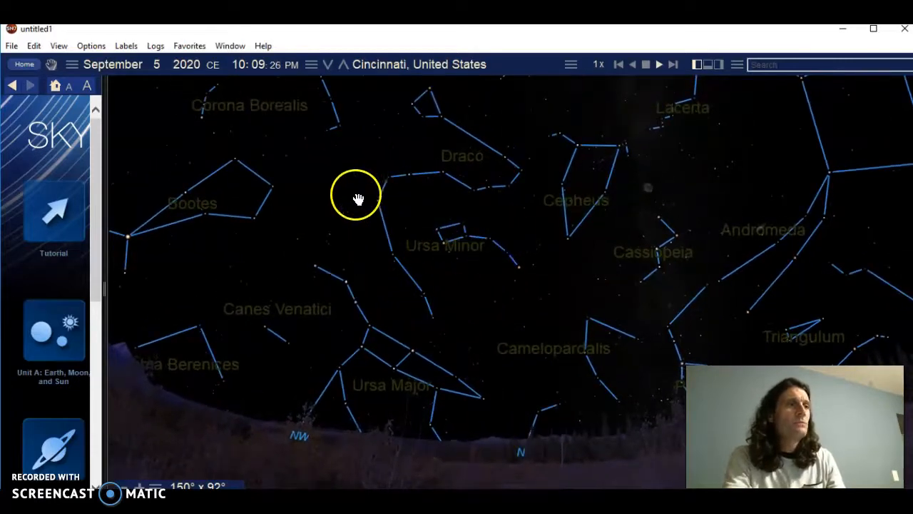
{"action": "mouse_move", "coordinate": [520, 249]}
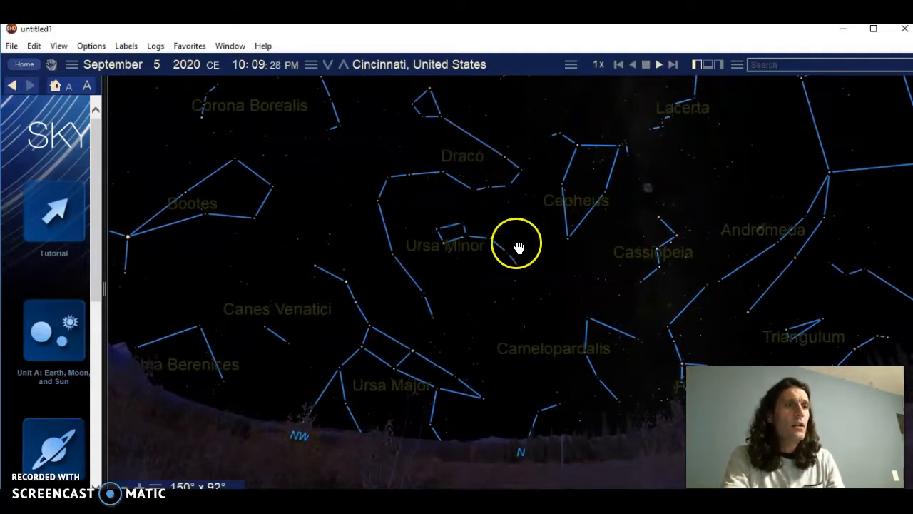
{"action": "mouse_move", "coordinate": [662, 250]}
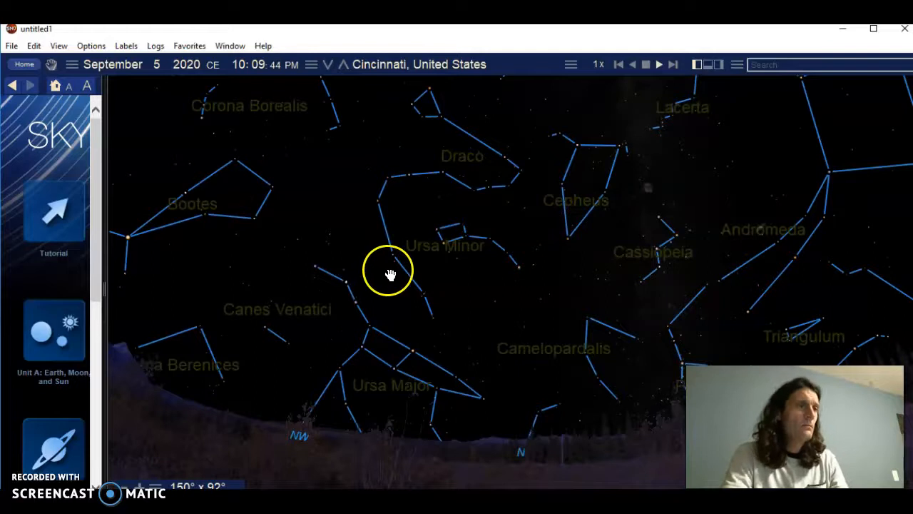
{"action": "mouse_move", "coordinate": [316, 299]}
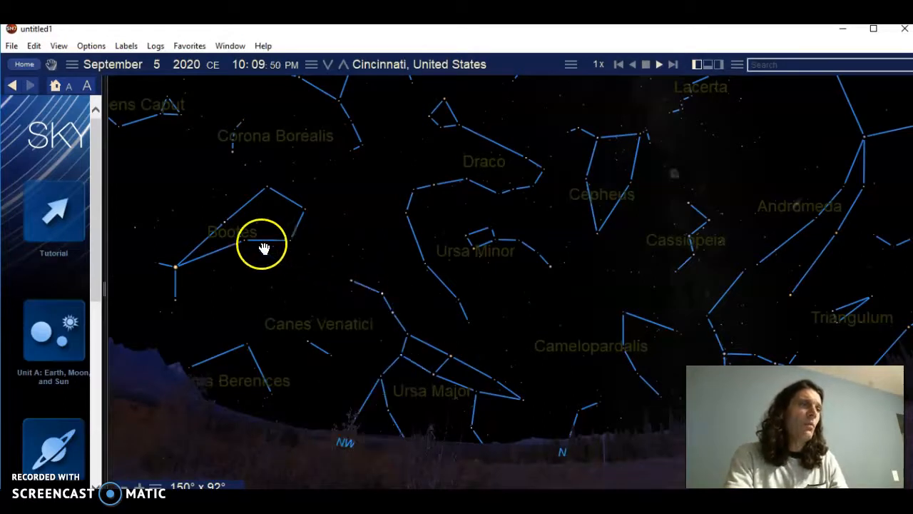
Step: Continue past Boötes and the northwest to face south over Sagittarius, Capricornus and Scorpius
{"action": "left_click", "coordinate": [174, 269]}
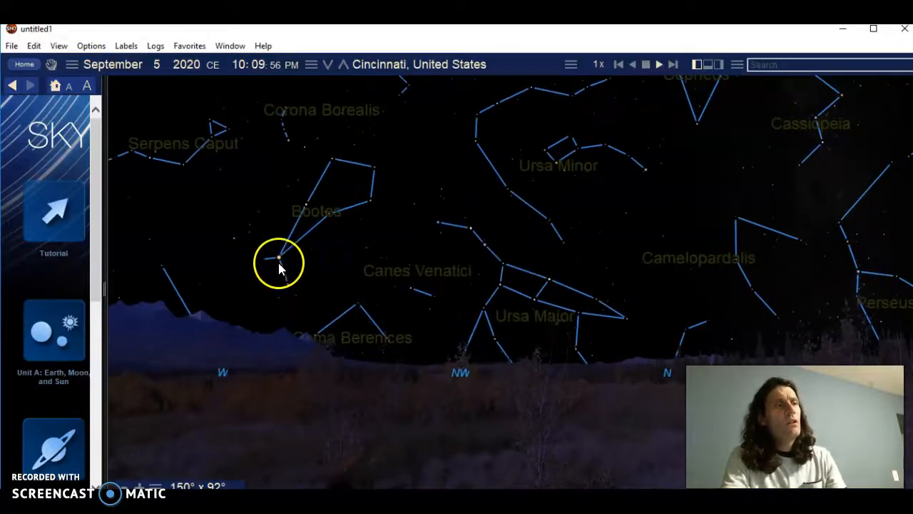
{"action": "mouse_move", "coordinate": [193, 229]}
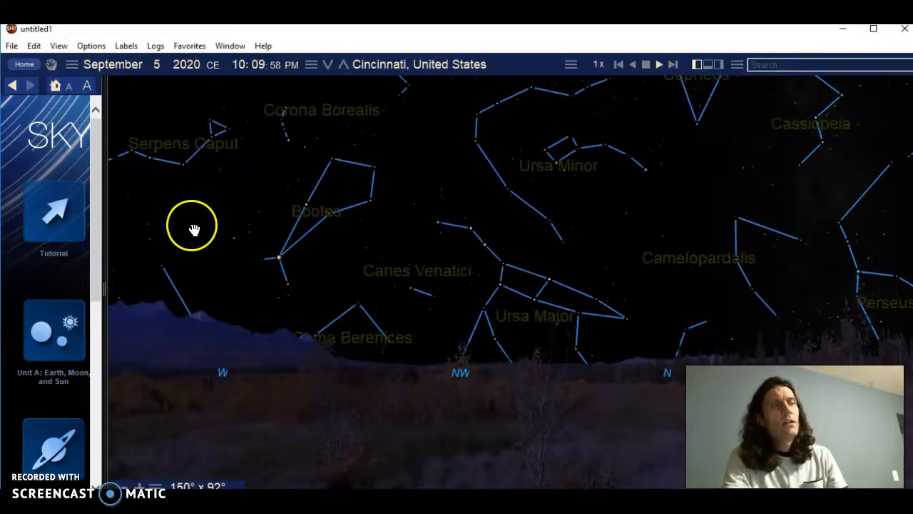
{"action": "left_click", "coordinate": [279, 259]}
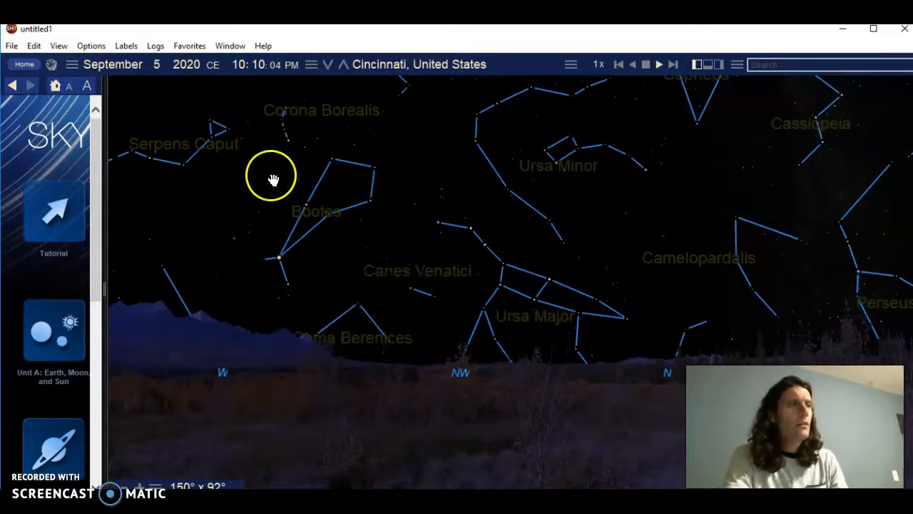
{"action": "mouse_move", "coordinate": [340, 246]}
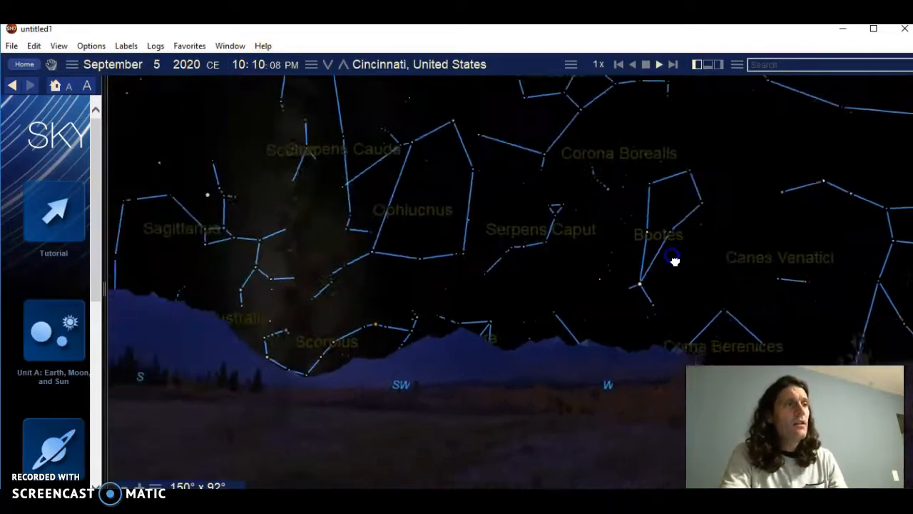
{"action": "left_click_drag", "start_coordinate": [674, 257], "coordinate": [713, 255]}
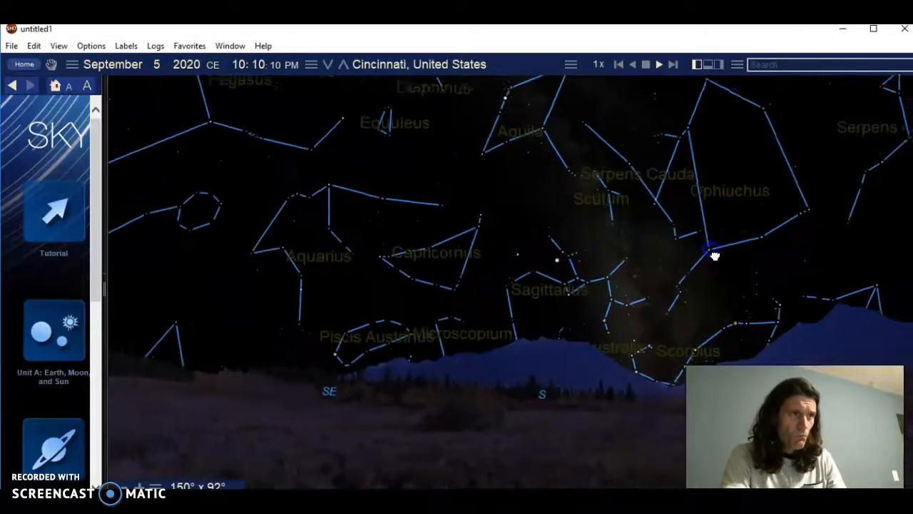
Step: Turn the view north past Pegasus and Cygnus to Ursa Minor and read, then dismiss, the Polaris details
{"action": "left_click", "coordinate": [710, 253]}
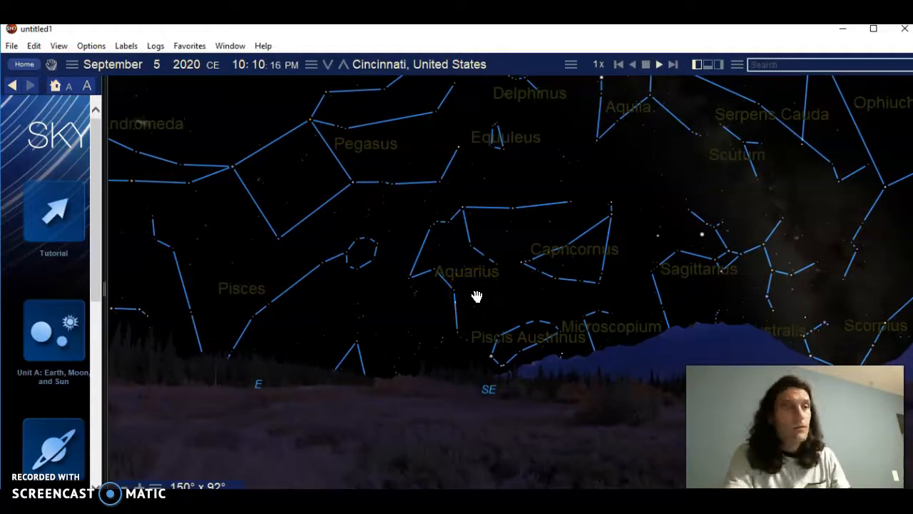
{"action": "left_click_drag", "start_coordinate": [476, 295], "coordinate": [448, 347]}
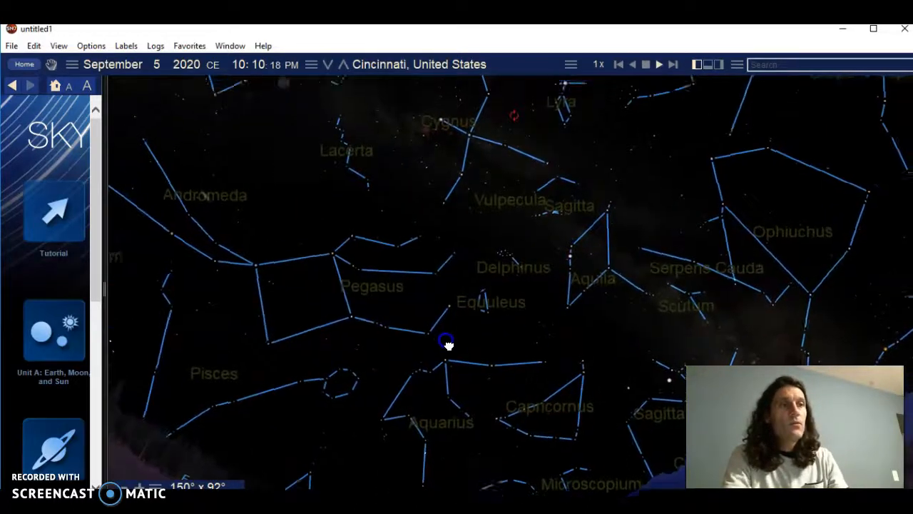
{"action": "left_click", "coordinate": [446, 341]}
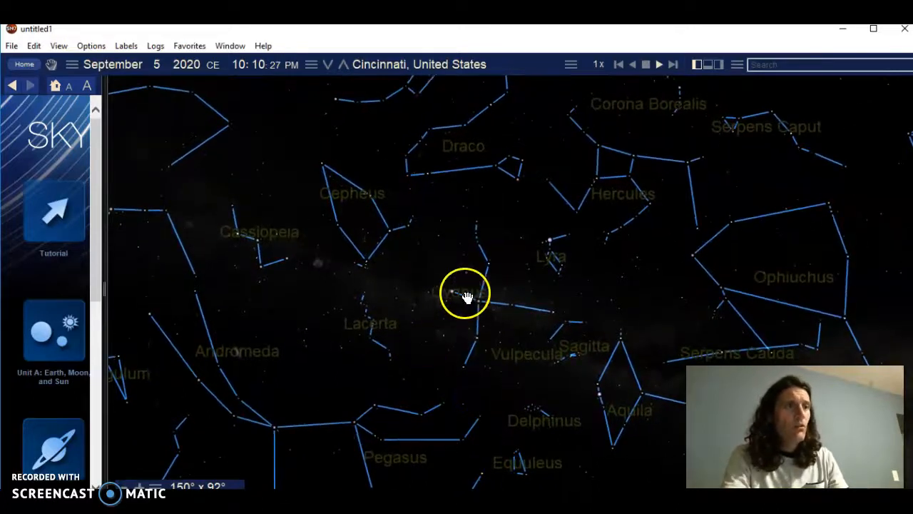
{"action": "left_click_drag", "start_coordinate": [468, 295], "coordinate": [505, 317]}
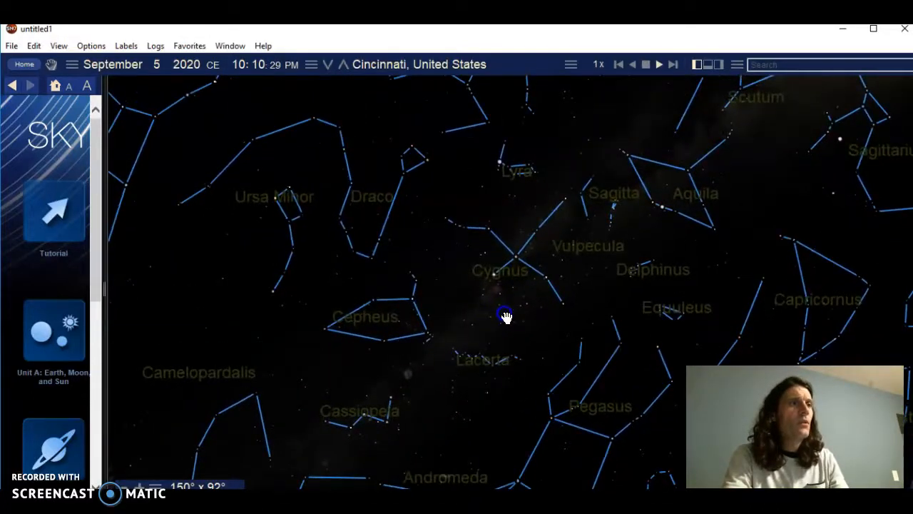
{"action": "left_click_drag", "start_coordinate": [506, 317], "coordinate": [399, 256]}
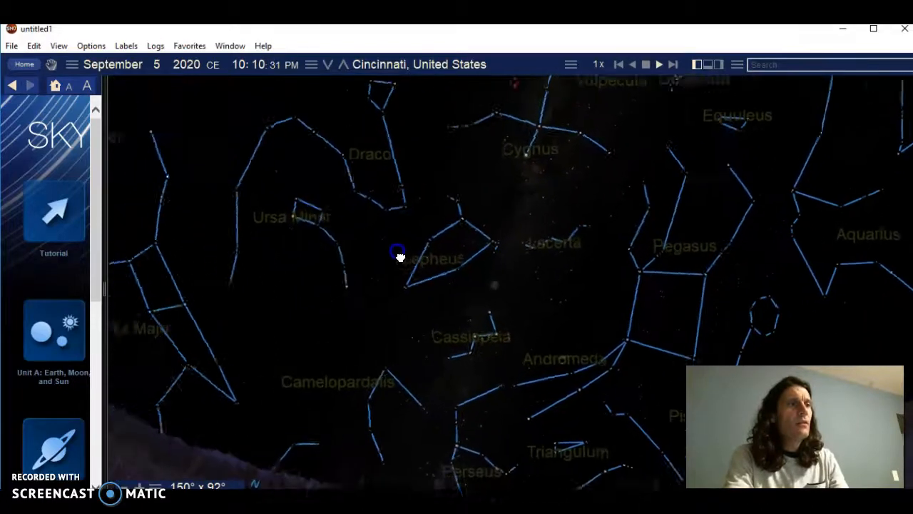
{"action": "left_click_drag", "start_coordinate": [399, 257], "coordinate": [388, 278]}
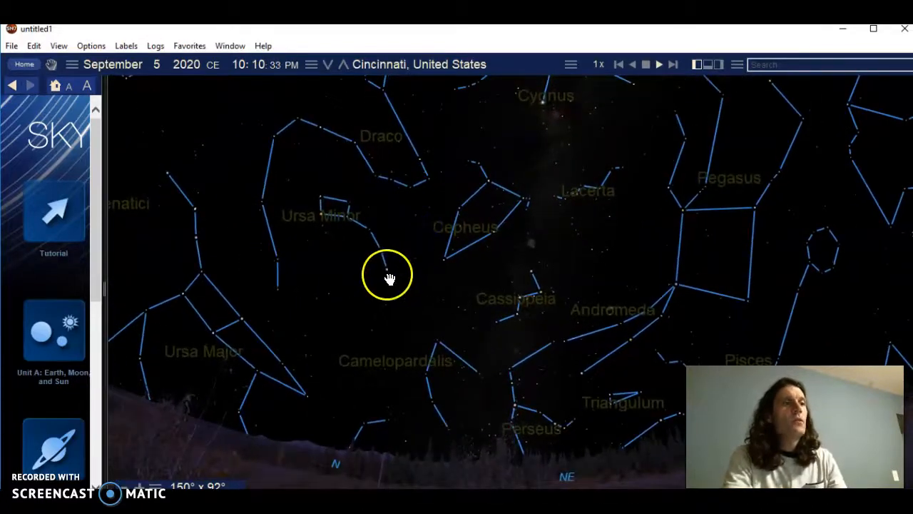
{"action": "left_click", "coordinate": [390, 276]}
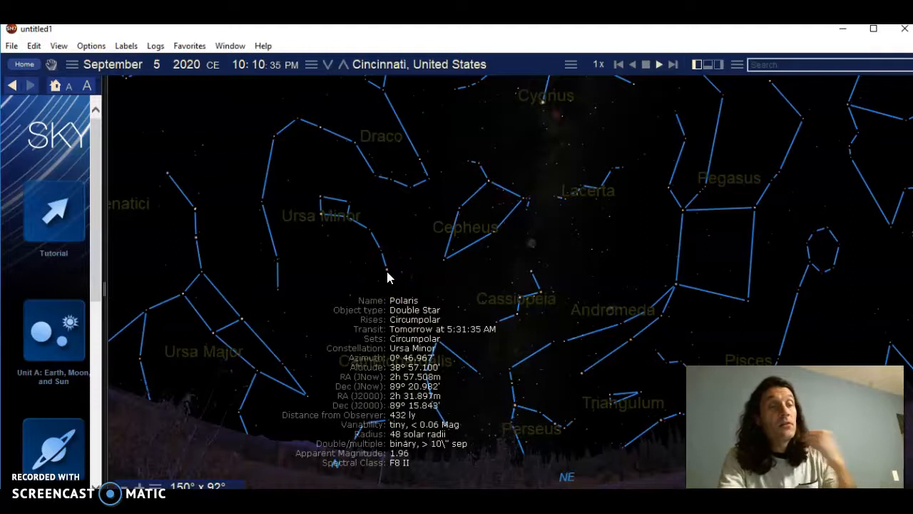
{"action": "left_click", "coordinate": [391, 269]}
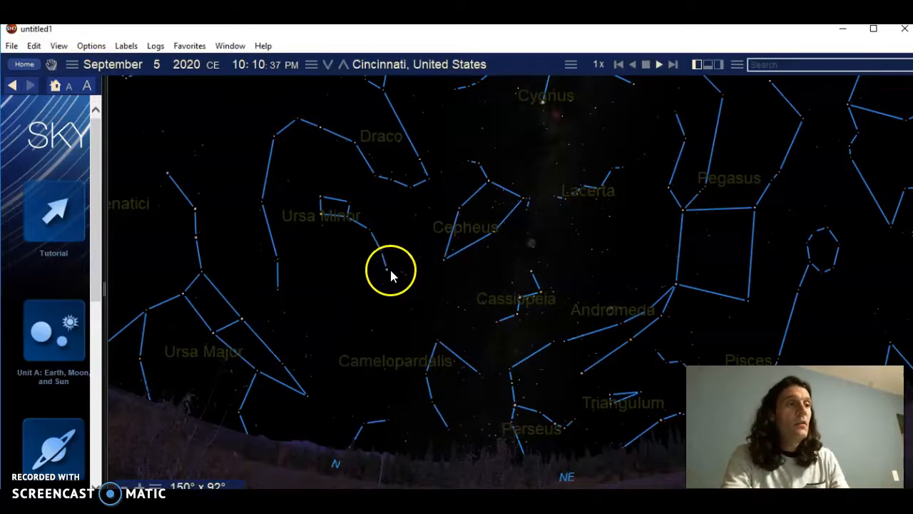
{"action": "mouse_move", "coordinate": [277, 323]}
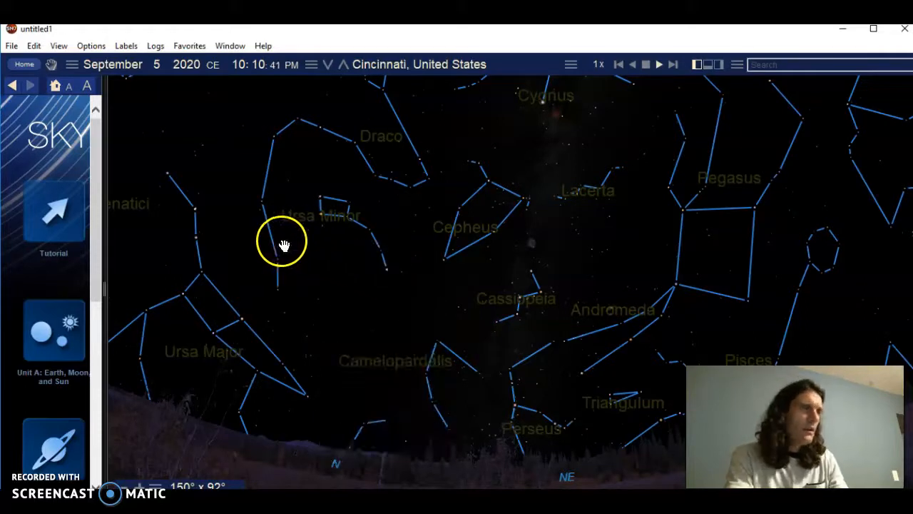
{"action": "mouse_move", "coordinate": [411, 254]}
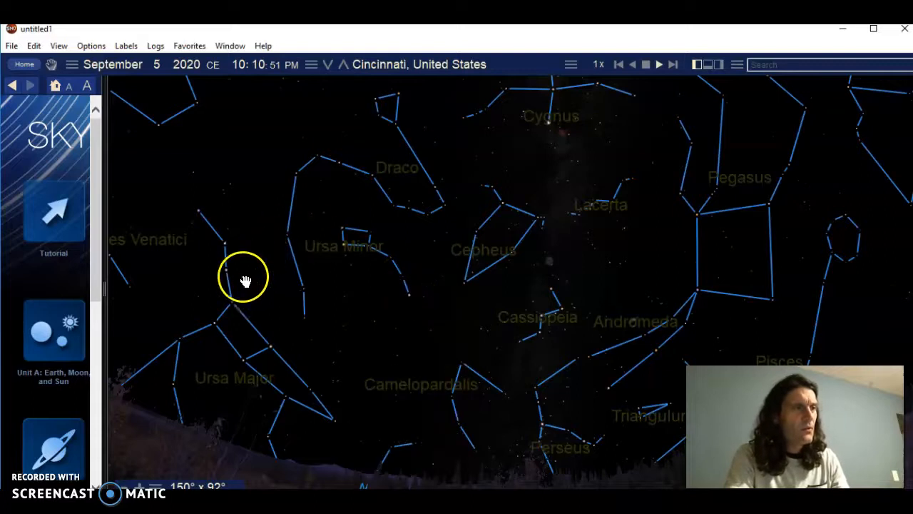
{"action": "mouse_move", "coordinate": [405, 214]}
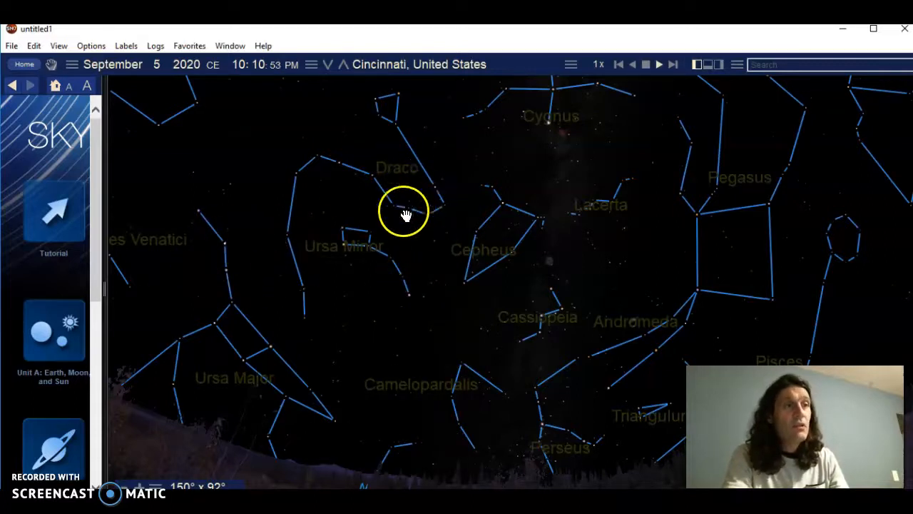
Step: Read the details for Thuban in Draco and Polaris again, then dismiss them facing Cassiopeia and Cepheus
{"action": "left_click", "coordinate": [426, 214]}
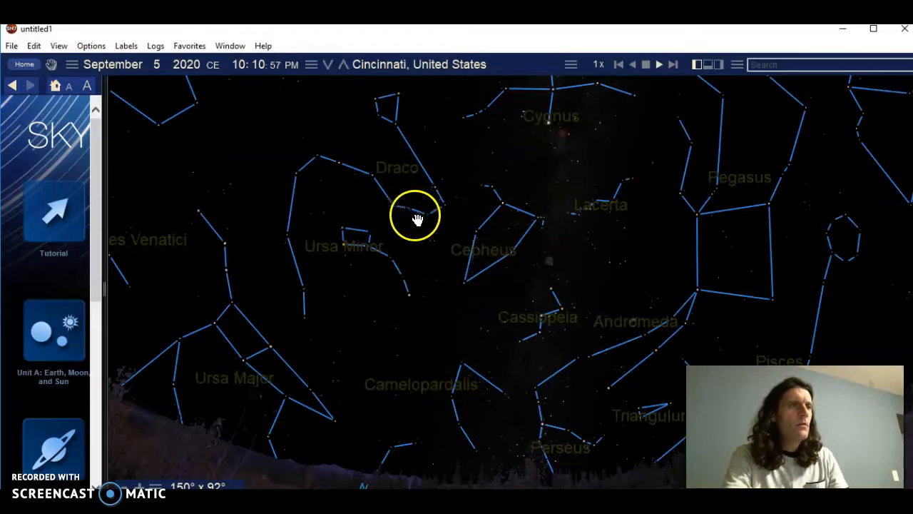
{"action": "left_click", "coordinate": [397, 211]}
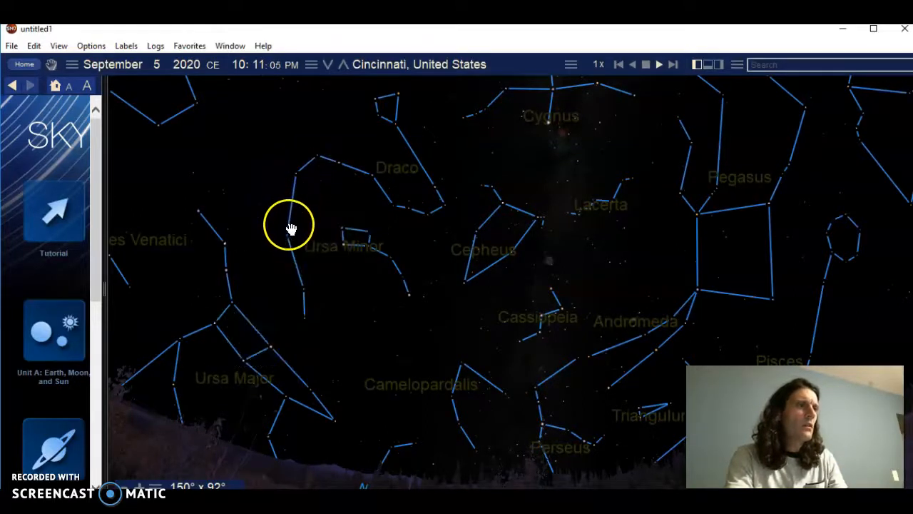
{"action": "left_click", "coordinate": [291, 225]}
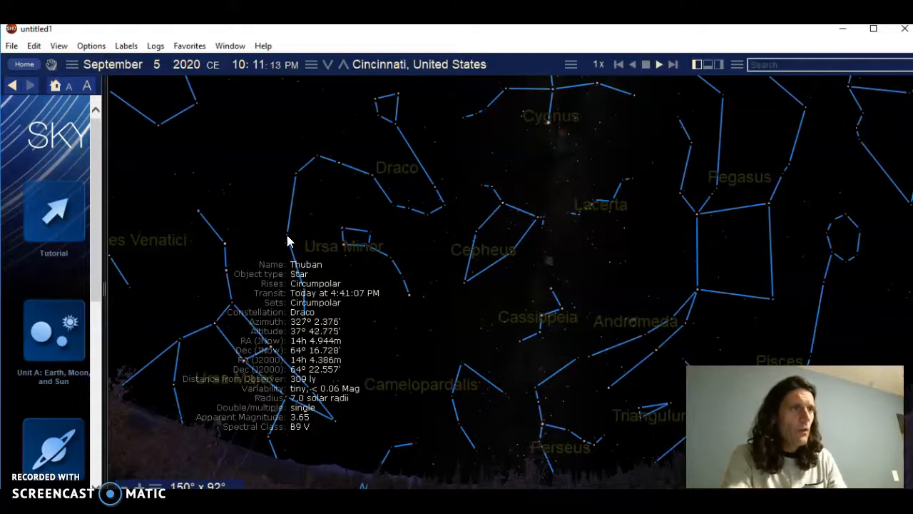
{"action": "left_click", "coordinate": [411, 302]}
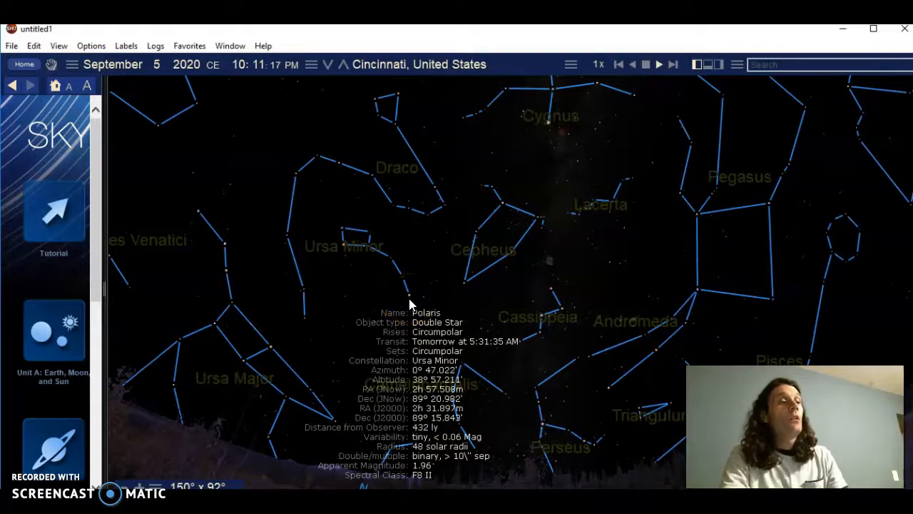
{"action": "left_click", "coordinate": [297, 278]}
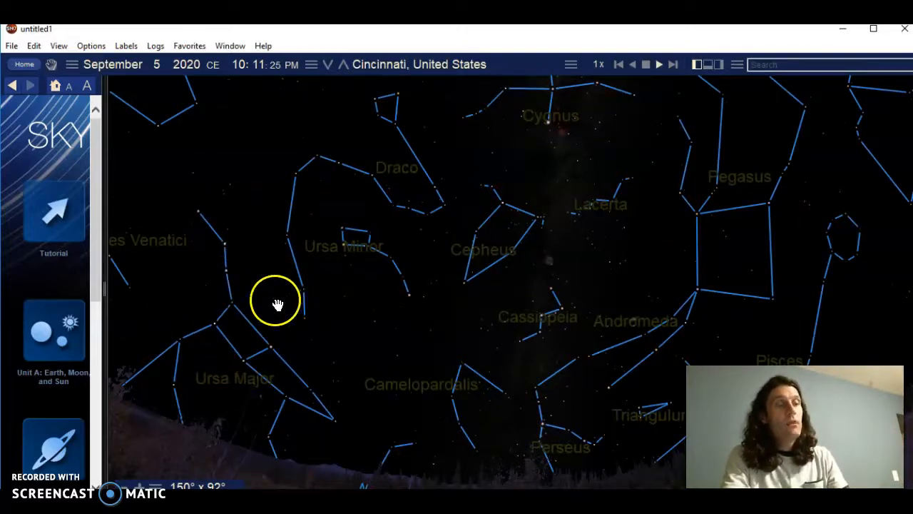
{"action": "mouse_move", "coordinate": [245, 407]}
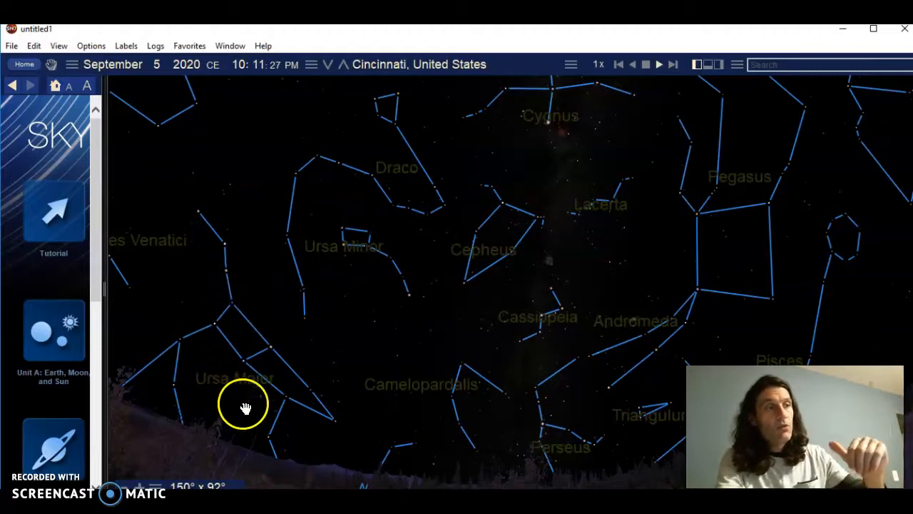
{"action": "mouse_move", "coordinate": [383, 251]}
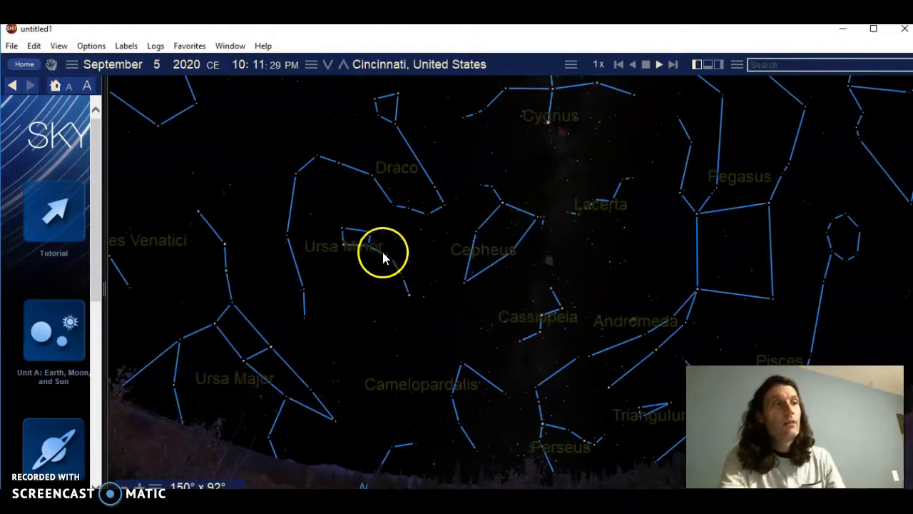
{"action": "mouse_move", "coordinate": [364, 249]}
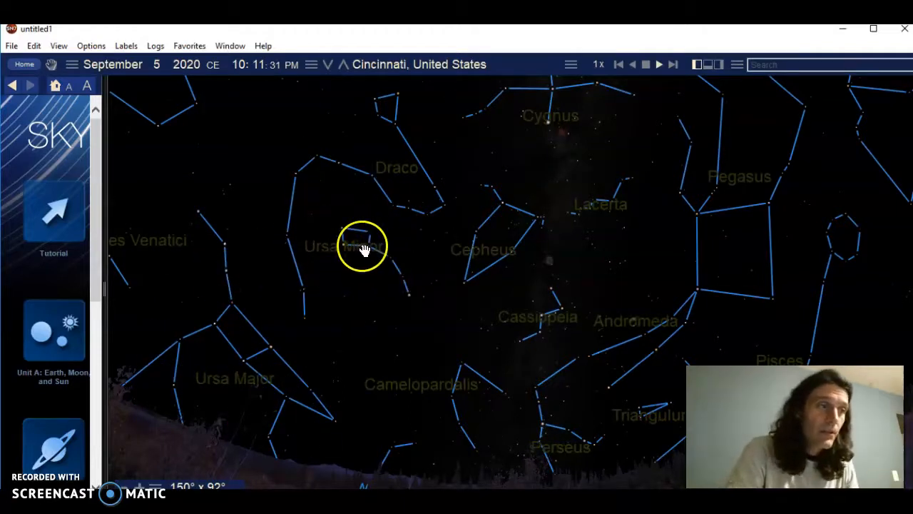
{"action": "left_click", "coordinate": [363, 245]}
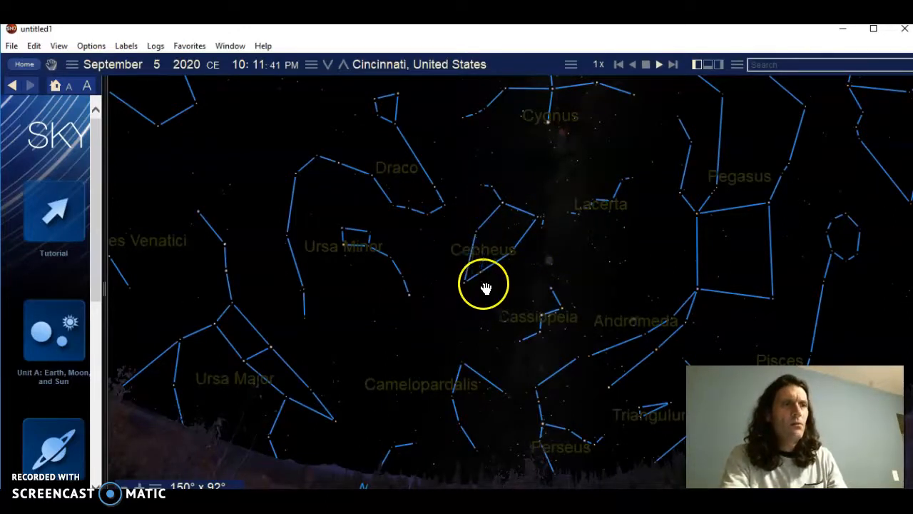
{"action": "mouse_move", "coordinate": [550, 295]}
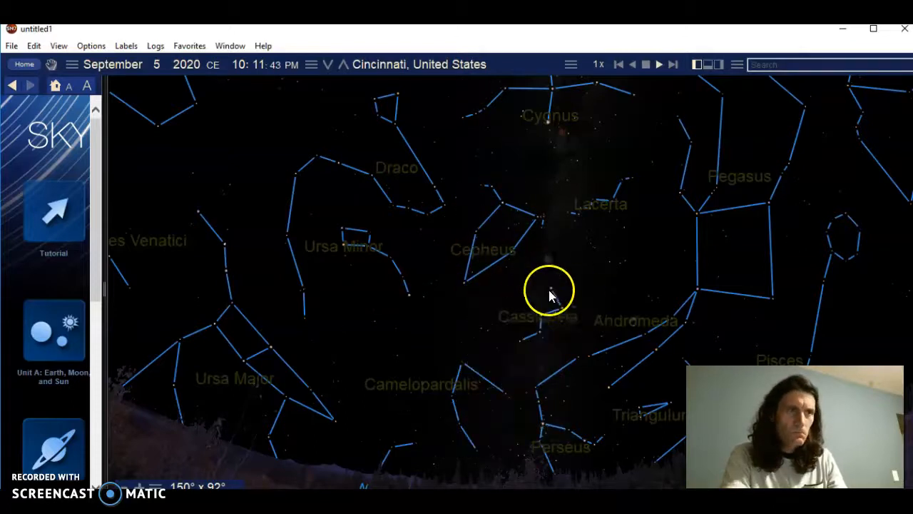
{"action": "mouse_move", "coordinate": [540, 319]}
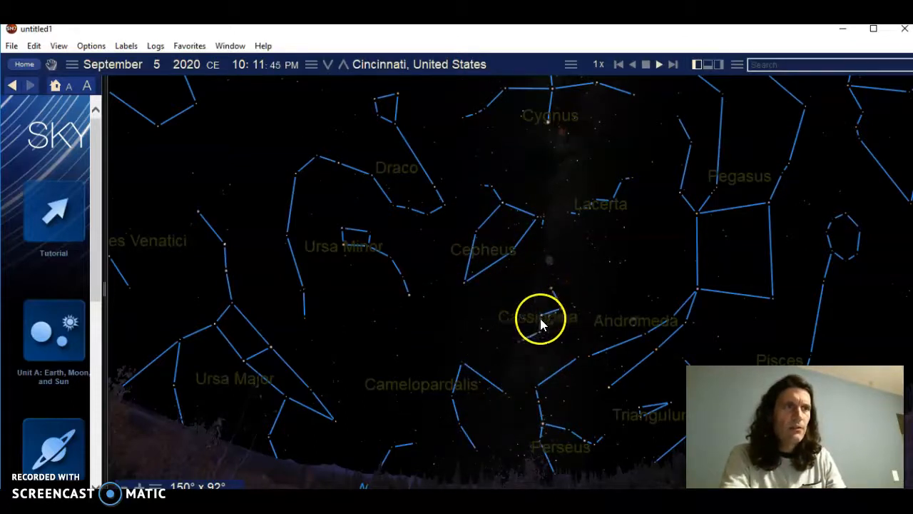
{"action": "mouse_move", "coordinate": [528, 207]}
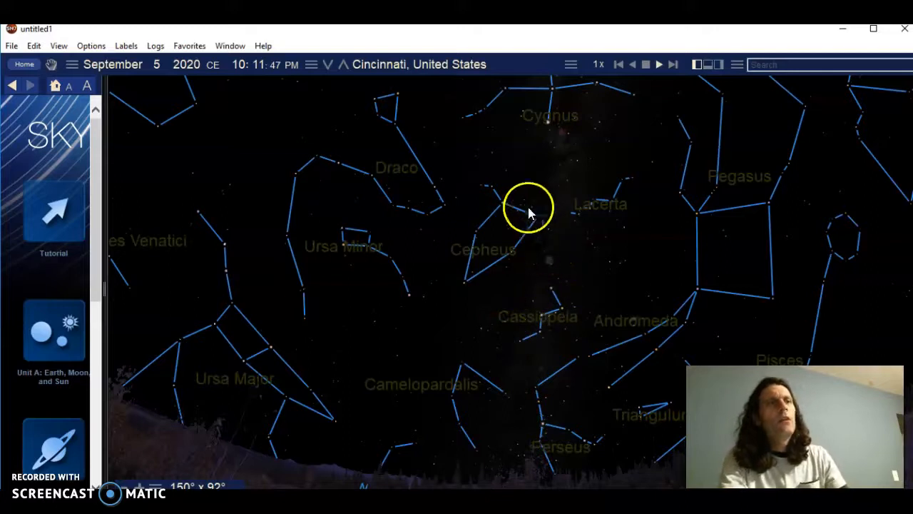
{"action": "mouse_move", "coordinate": [397, 382]}
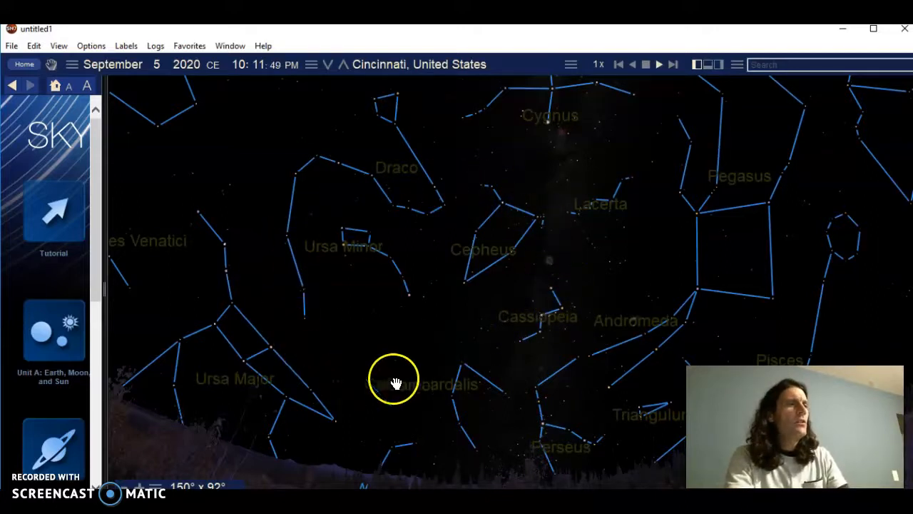
{"action": "mouse_move", "coordinate": [354, 356]}
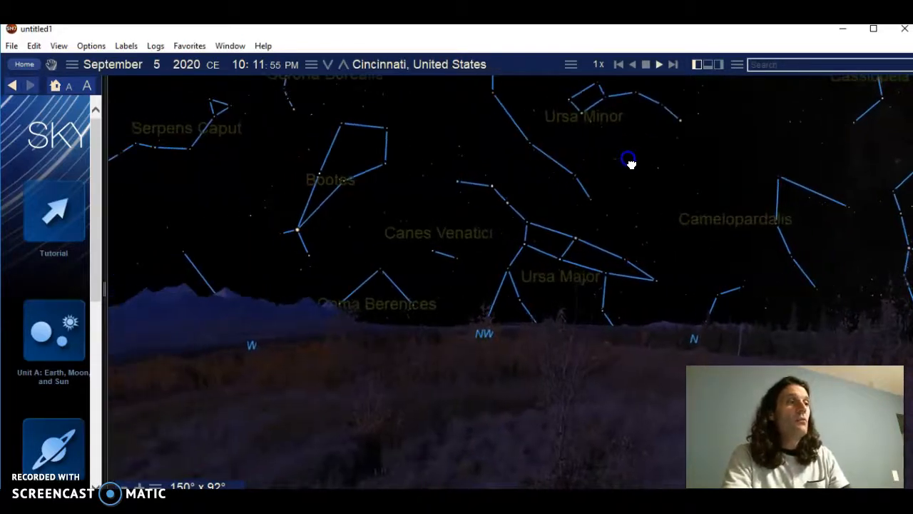
Step: Turn around to the eastern horizon at Pisces and change the date to March 21, 2021
{"action": "left_click_drag", "start_coordinate": [628, 157], "coordinate": [445, 250]}
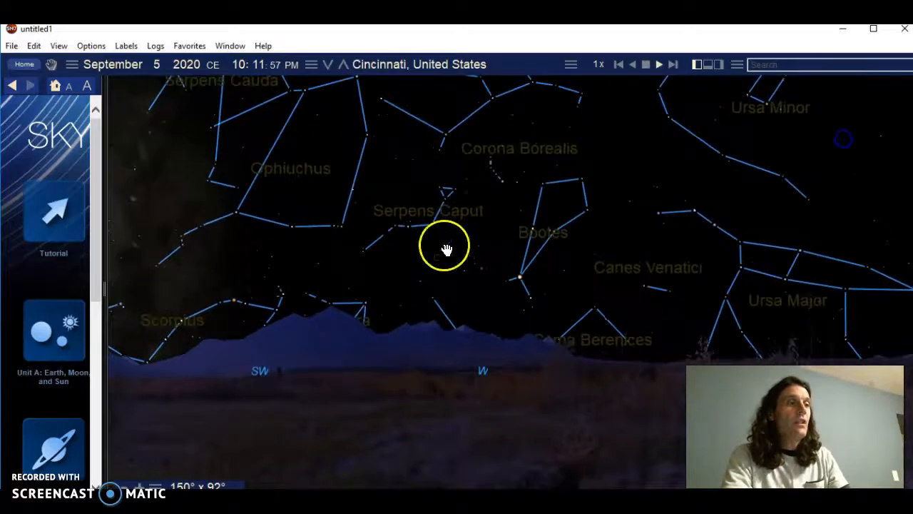
{"action": "left_click_drag", "start_coordinate": [445, 250], "coordinate": [596, 234]}
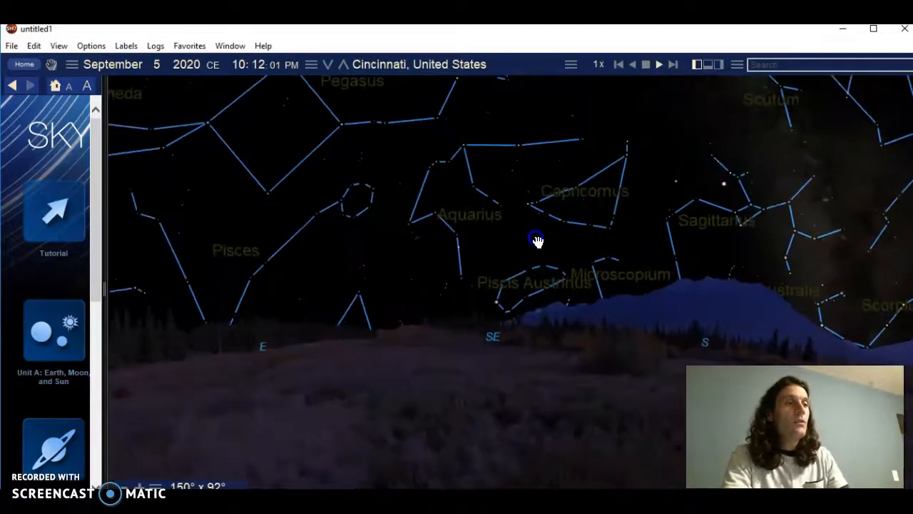
{"action": "left_click_drag", "start_coordinate": [536, 241], "coordinate": [488, 360]}
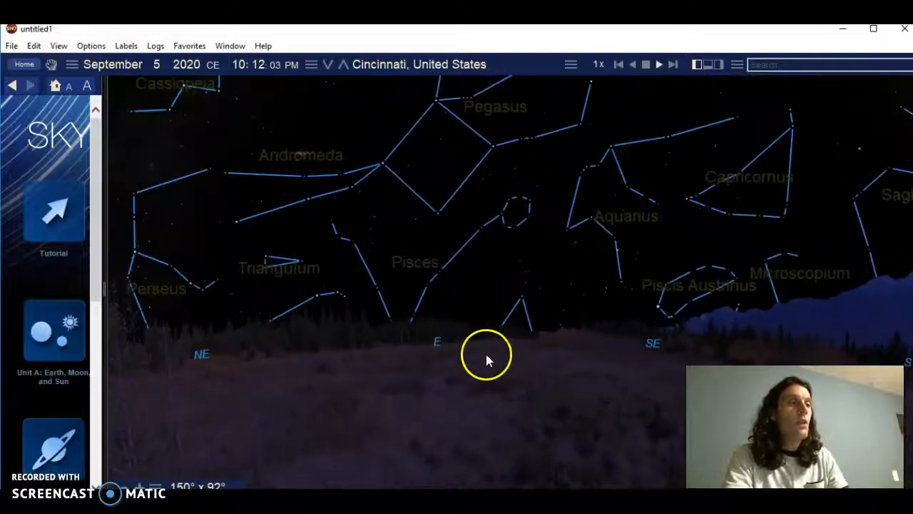
{"action": "mouse_move", "coordinate": [129, 89]}
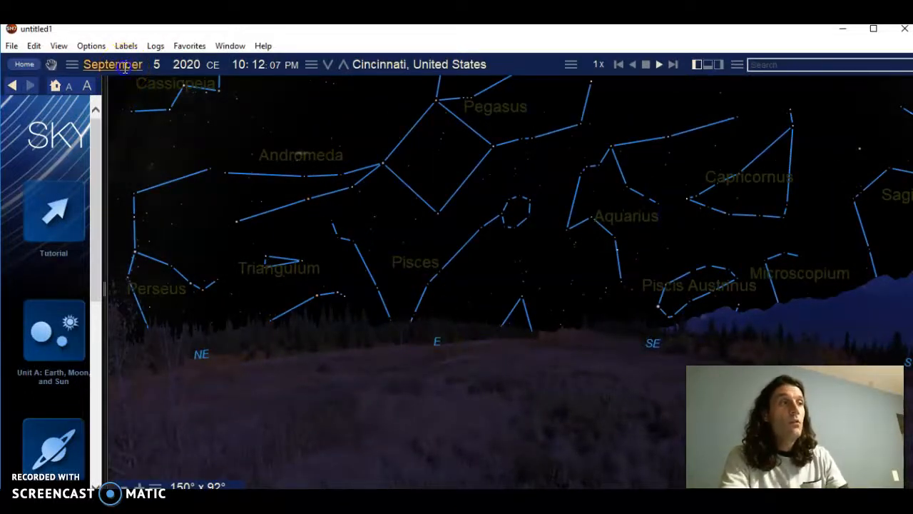
{"action": "left_click", "coordinate": [112, 64]}
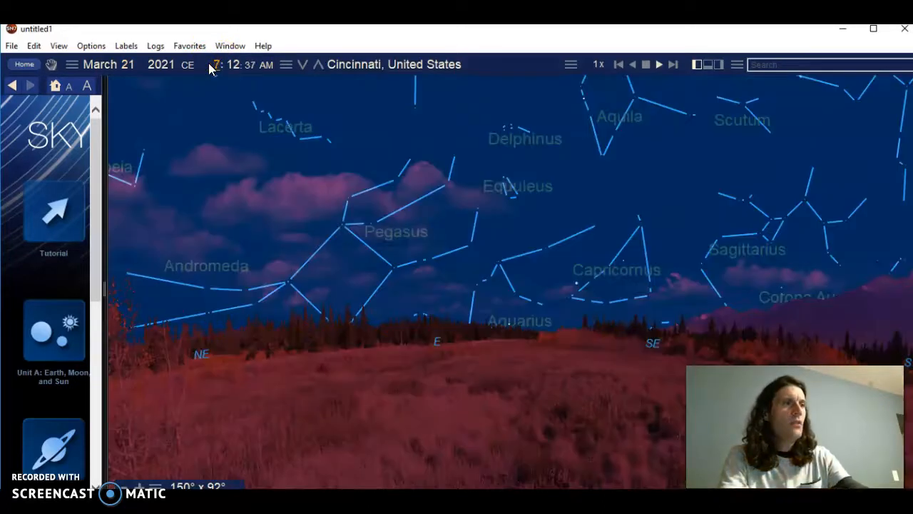
{"action": "mouse_move", "coordinate": [448, 307]}
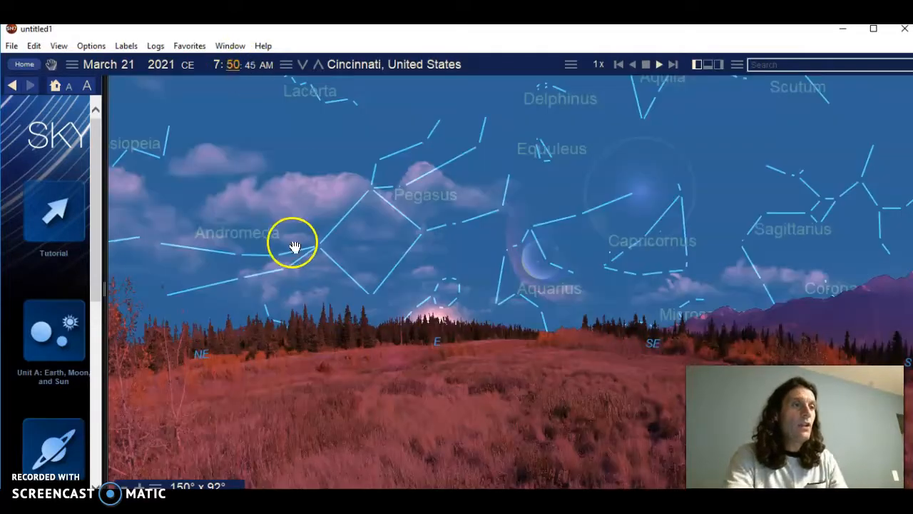
Step: Hide the horizon and daylight and switch the date to 2021 BCE, leaving the equinox sun near Aries
{"action": "left_click", "coordinate": [435, 331]}
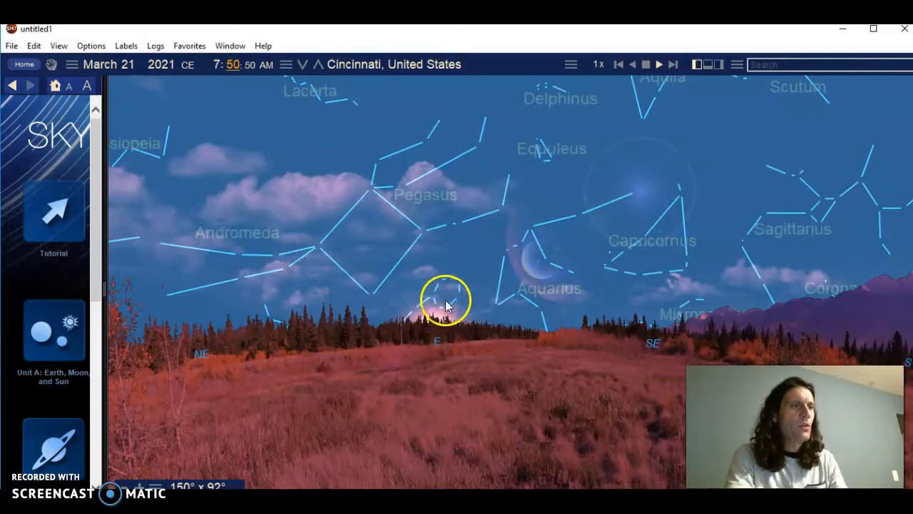
{"action": "left_click", "coordinate": [445, 300]}
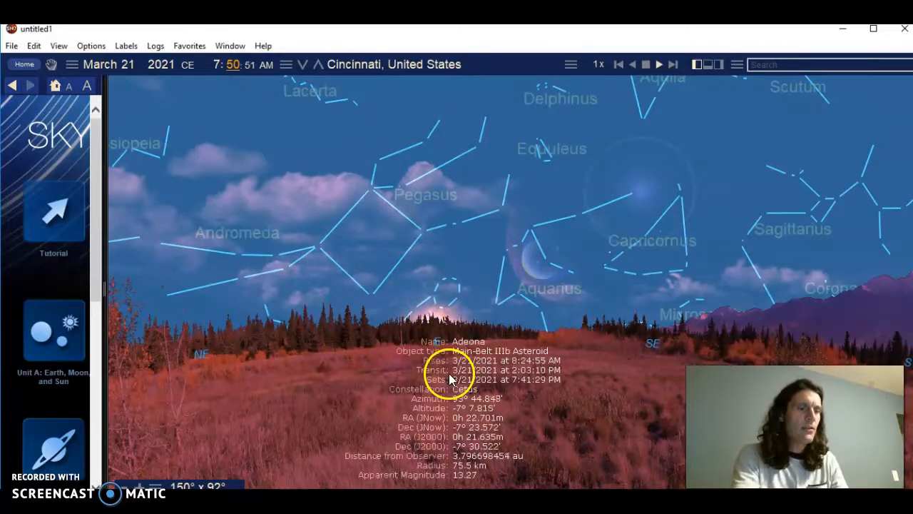
{"action": "right_click", "coordinate": [450, 382]}
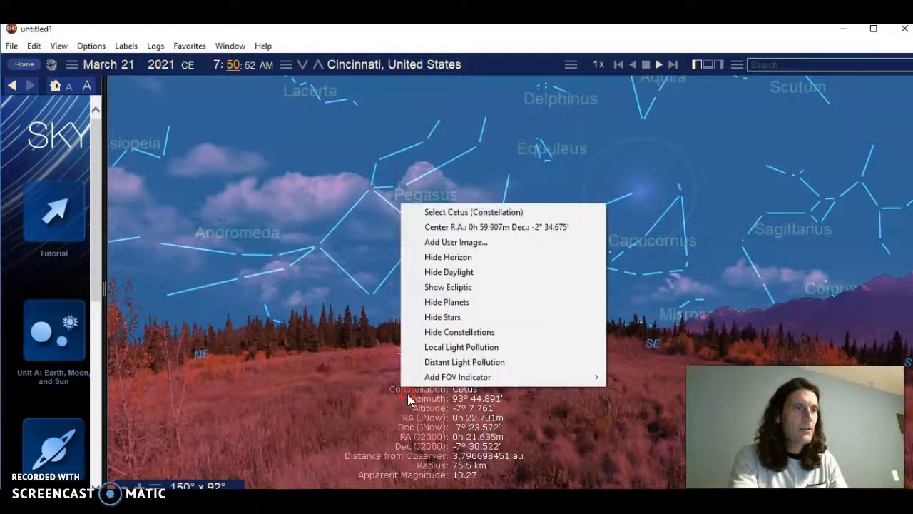
{"action": "left_click", "coordinate": [448, 271]}
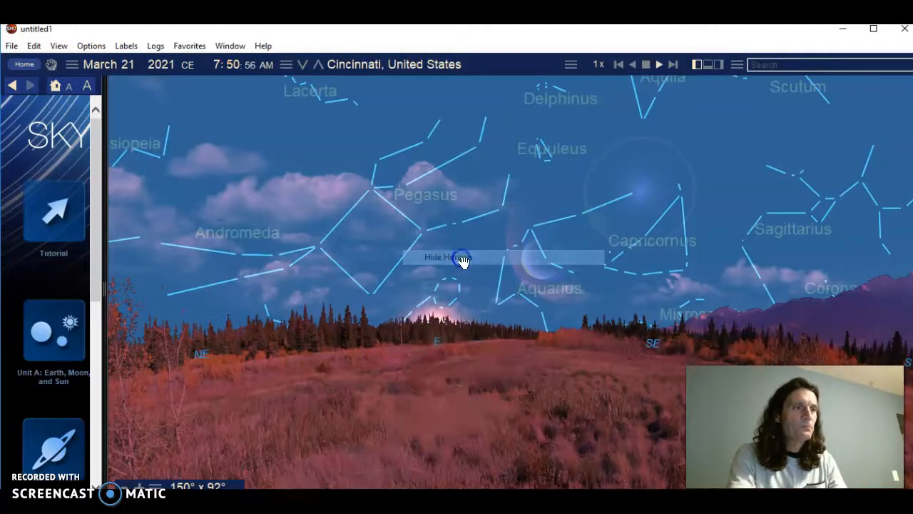
{"action": "left_click", "coordinate": [442, 257]}
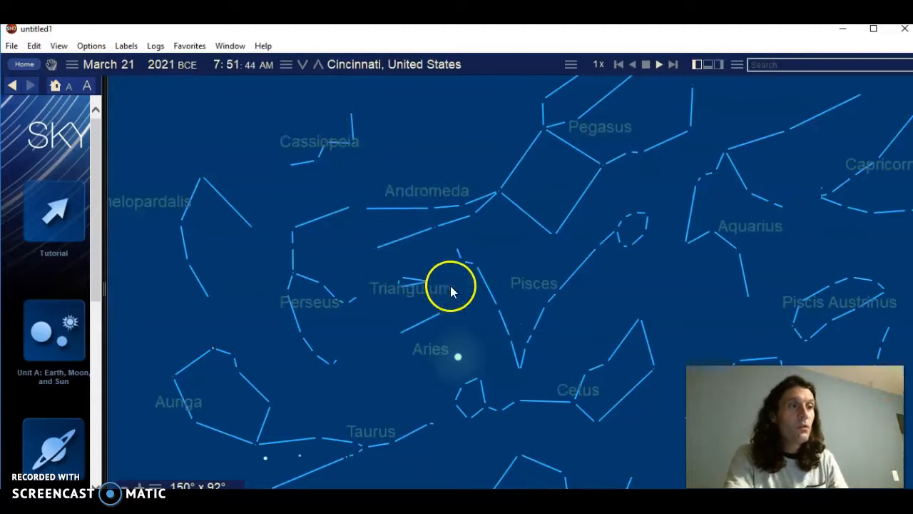
Step: Restore horizon and daylight, advance the time one hour and return the date era to CE
{"action": "left_click", "coordinate": [457, 357]}
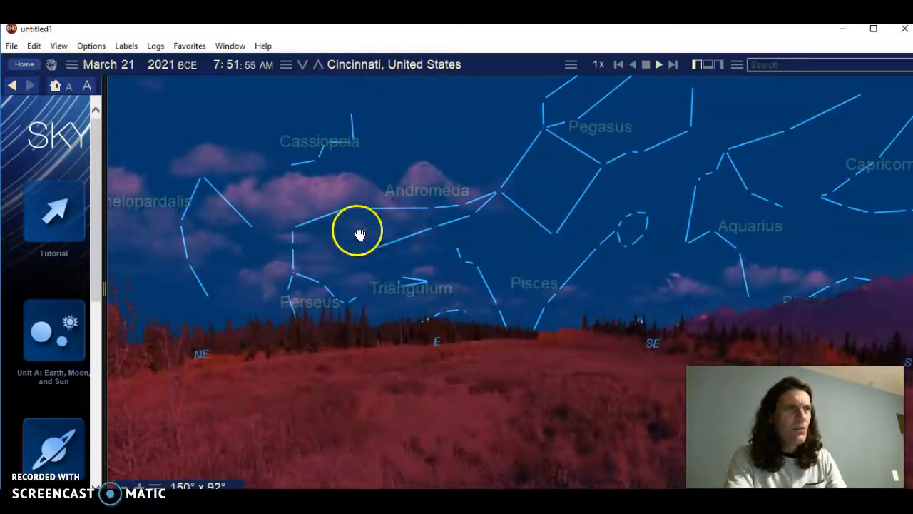
{"action": "mouse_move", "coordinate": [226, 65]}
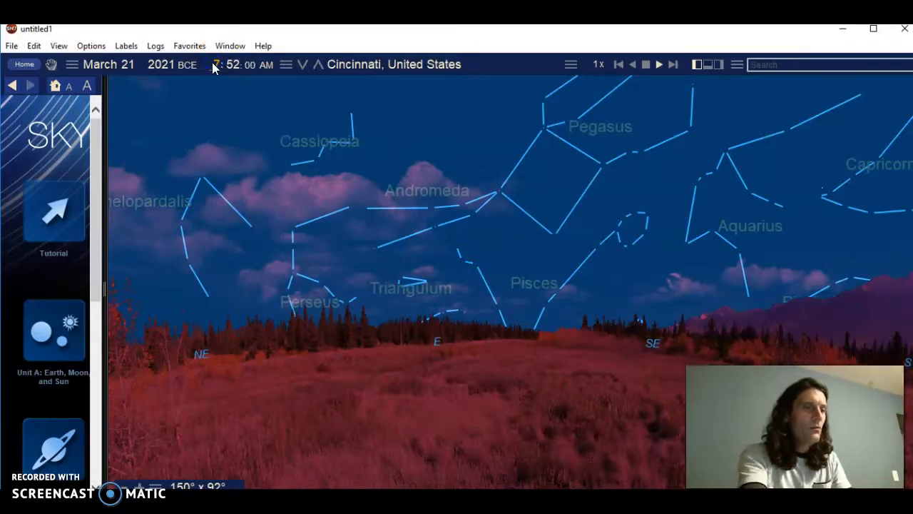
{"action": "left_click", "coordinate": [658, 65]}
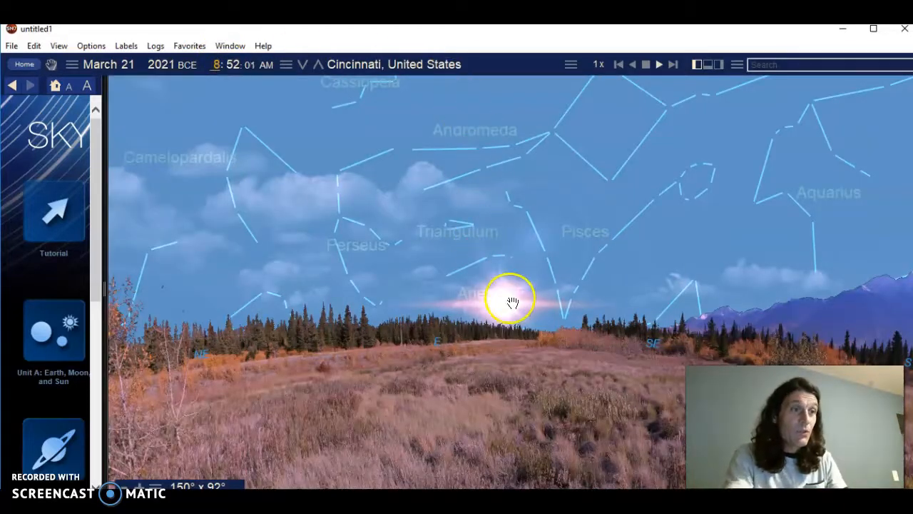
{"action": "mouse_move", "coordinate": [468, 321]}
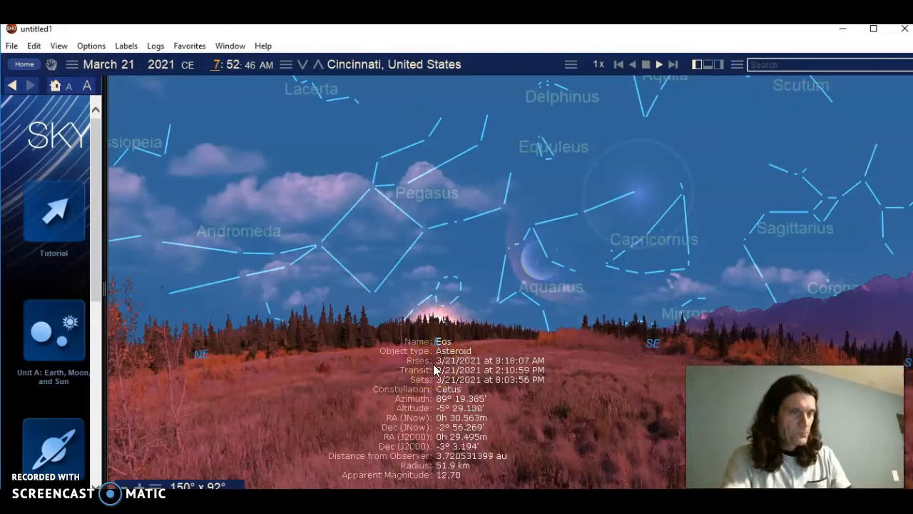
Step: With the date at June 21, 2021 BCE, hide daylight and the horizon to reveal the sun's glow in Cancer
{"action": "left_click", "coordinate": [445, 291]}
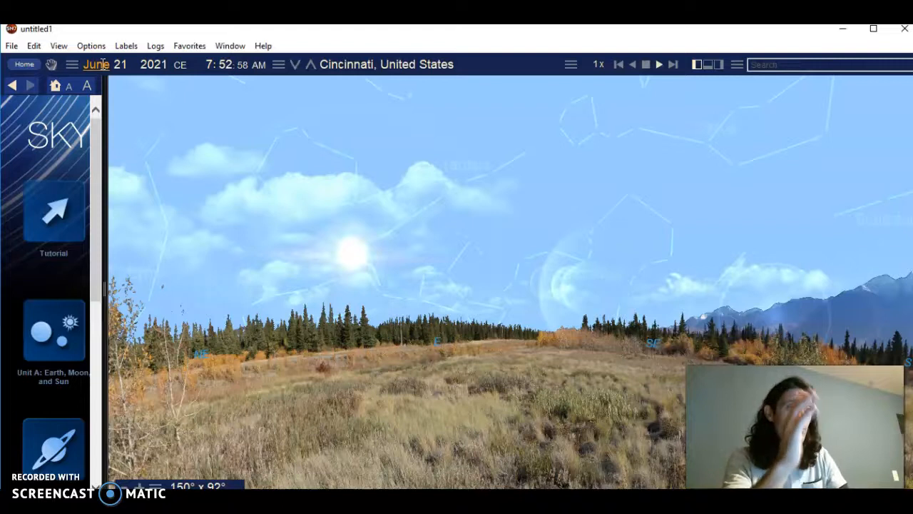
{"action": "mouse_move", "coordinate": [220, 107]}
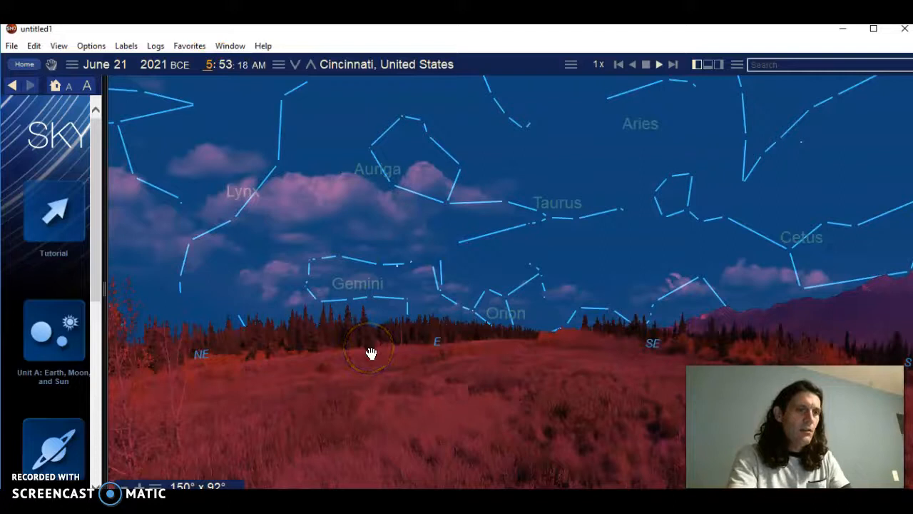
{"action": "right_click", "coordinate": [371, 354]}
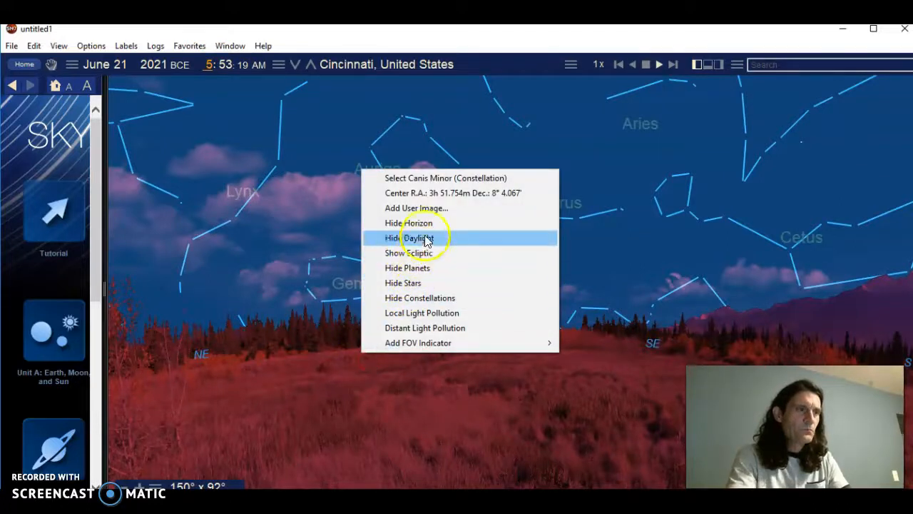
{"action": "left_click", "coordinate": [409, 237]}
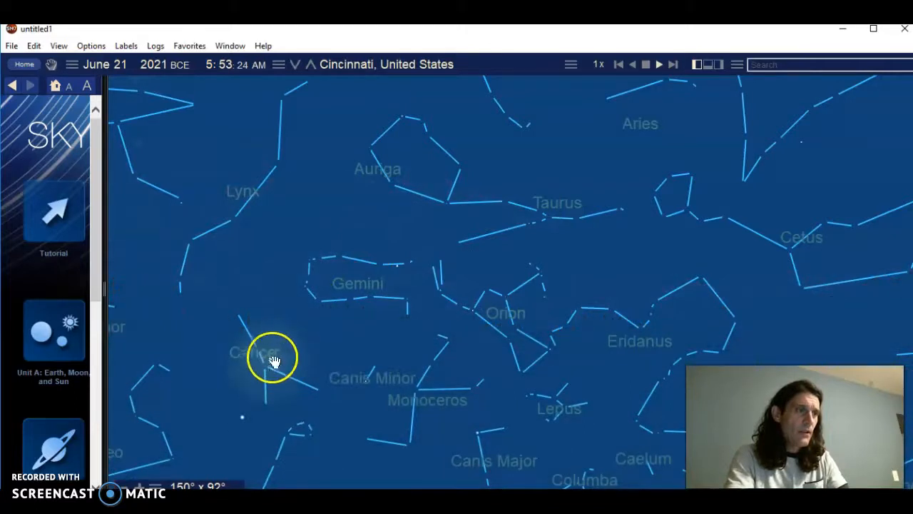
{"action": "left_click", "coordinate": [274, 357]}
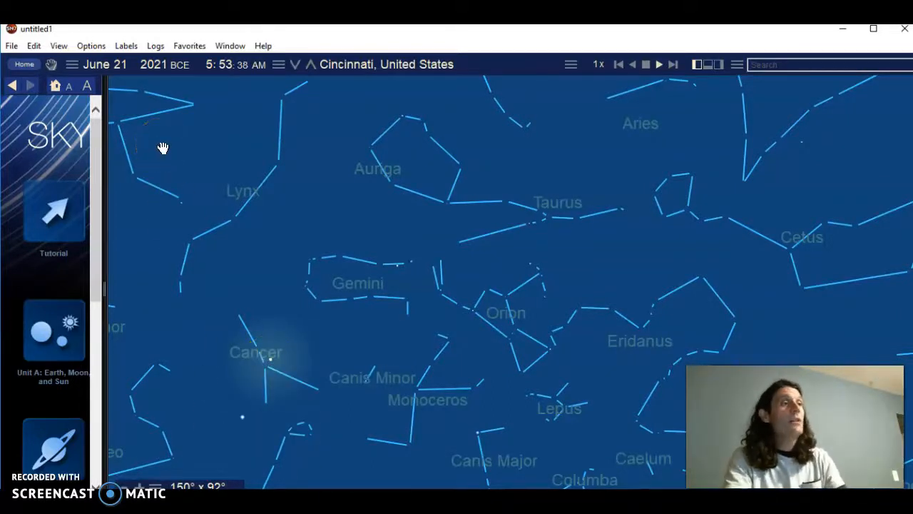
{"action": "mouse_move", "coordinate": [156, 82]}
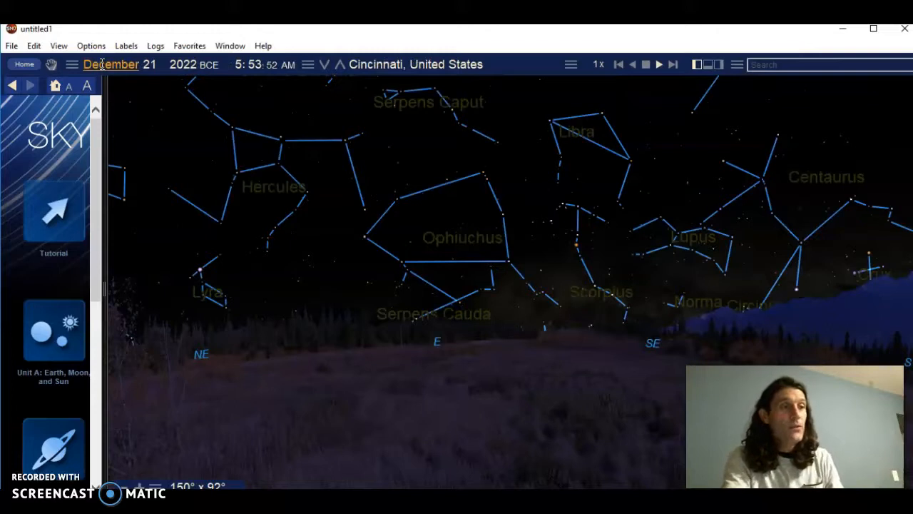
{"action": "mouse_move", "coordinate": [249, 80]}
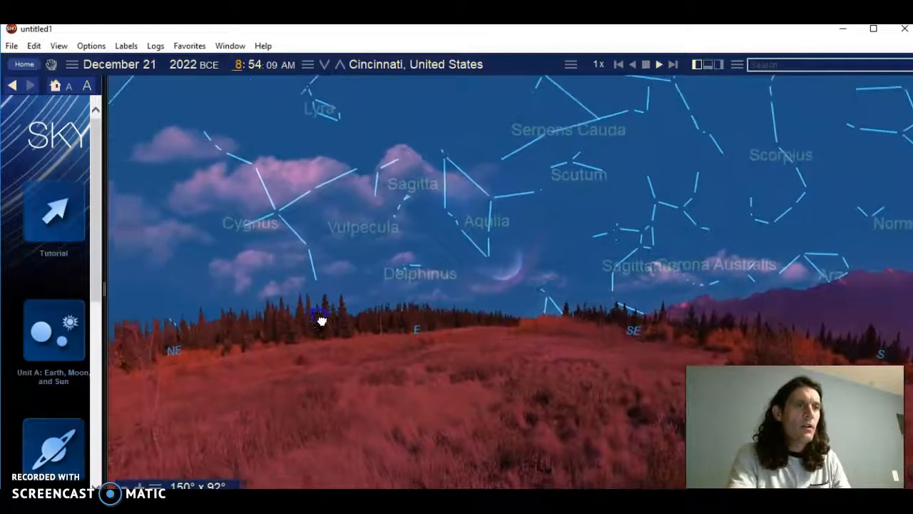
Step: Hide daylight and horizon for December 21, 2022 BCE, then switch the era to CE, placing the sun in Sagittarius
{"action": "right_click", "coordinate": [321, 320]}
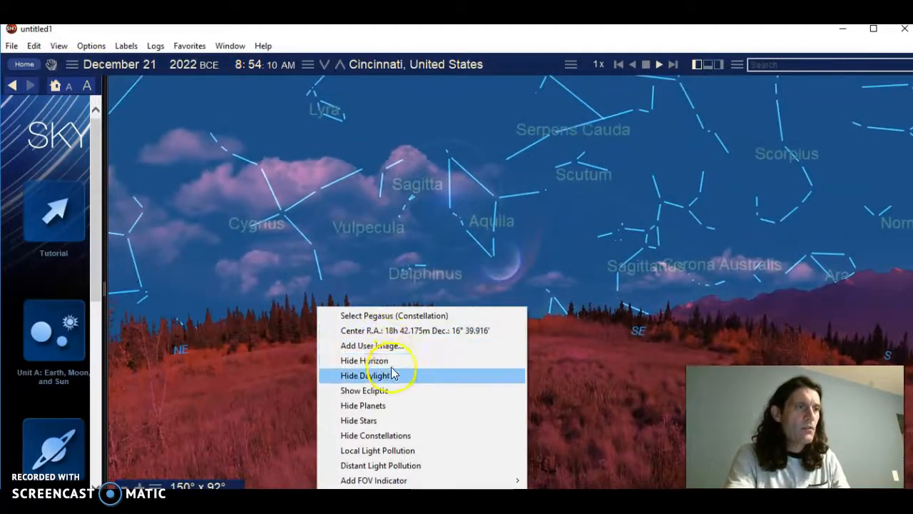
{"action": "left_click", "coordinate": [365, 376]}
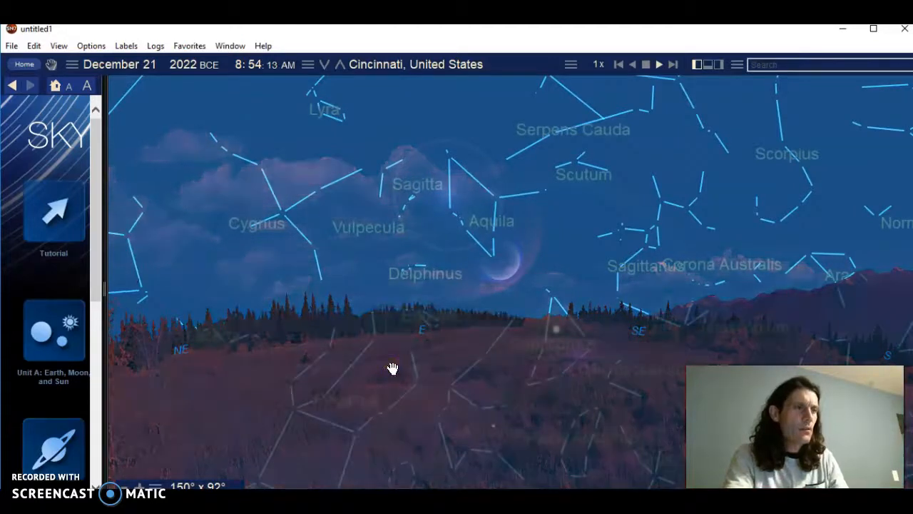
{"action": "left_click", "coordinate": [555, 331]}
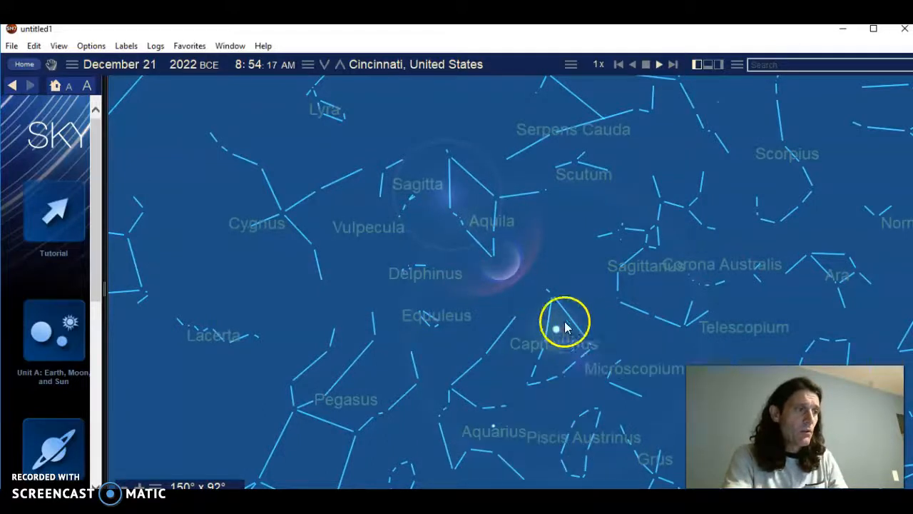
{"action": "left_click", "coordinate": [555, 328]}
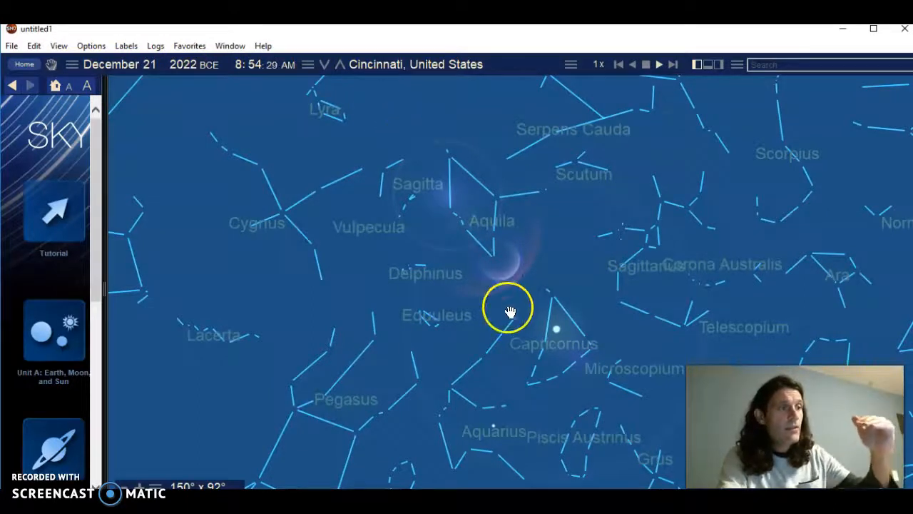
{"action": "mouse_move", "coordinate": [559, 340]}
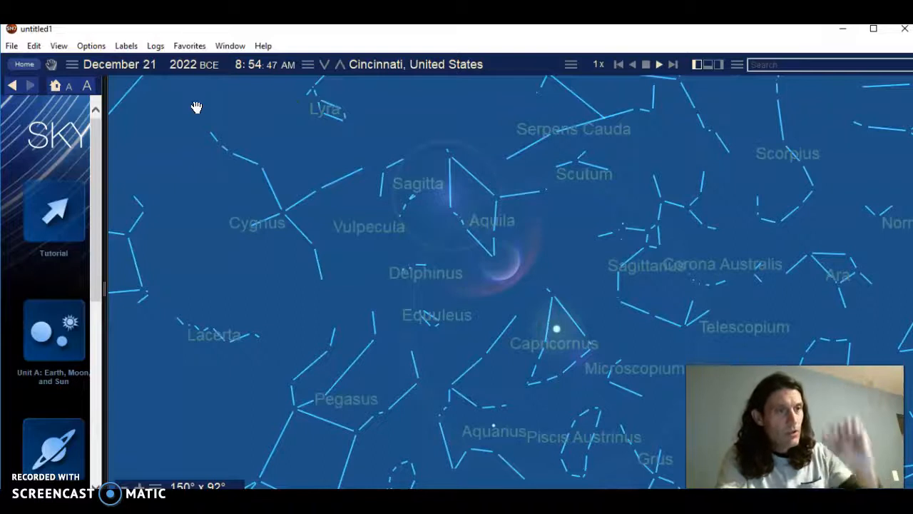
{"action": "mouse_move", "coordinate": [209, 71]}
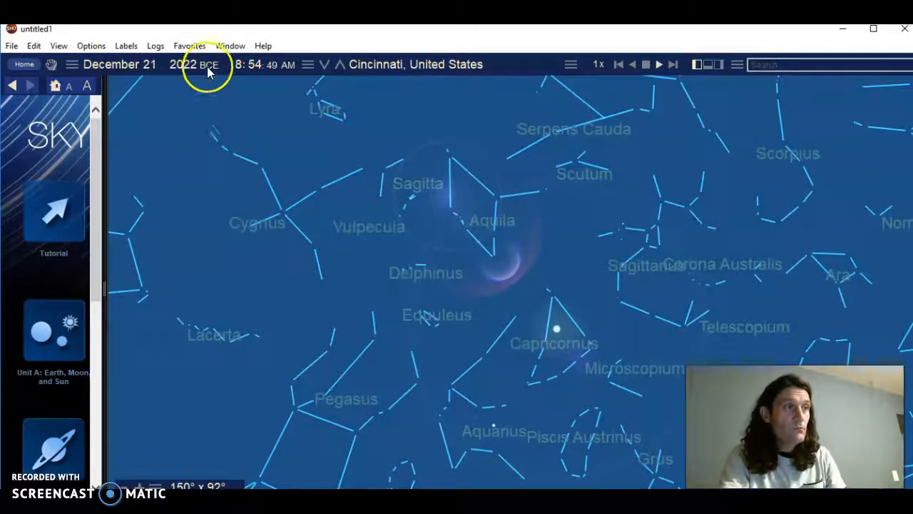
{"action": "left_click", "coordinate": [559, 328]}
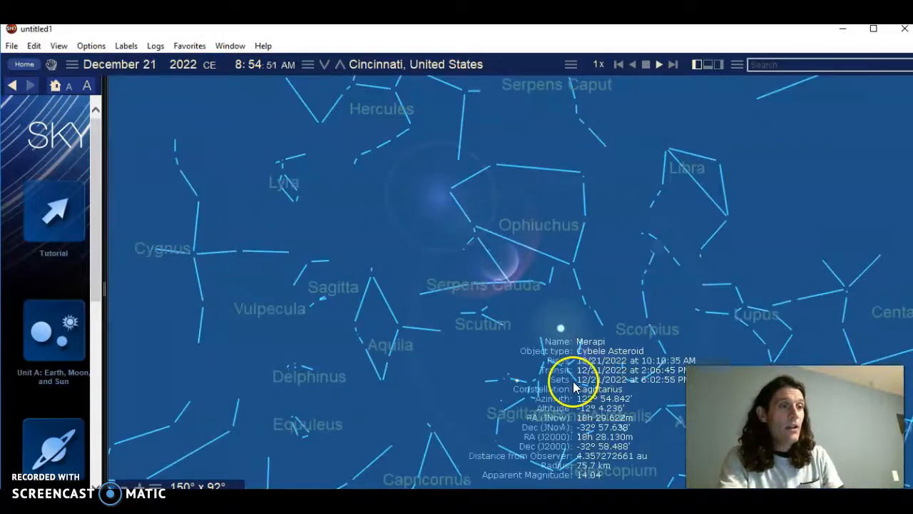